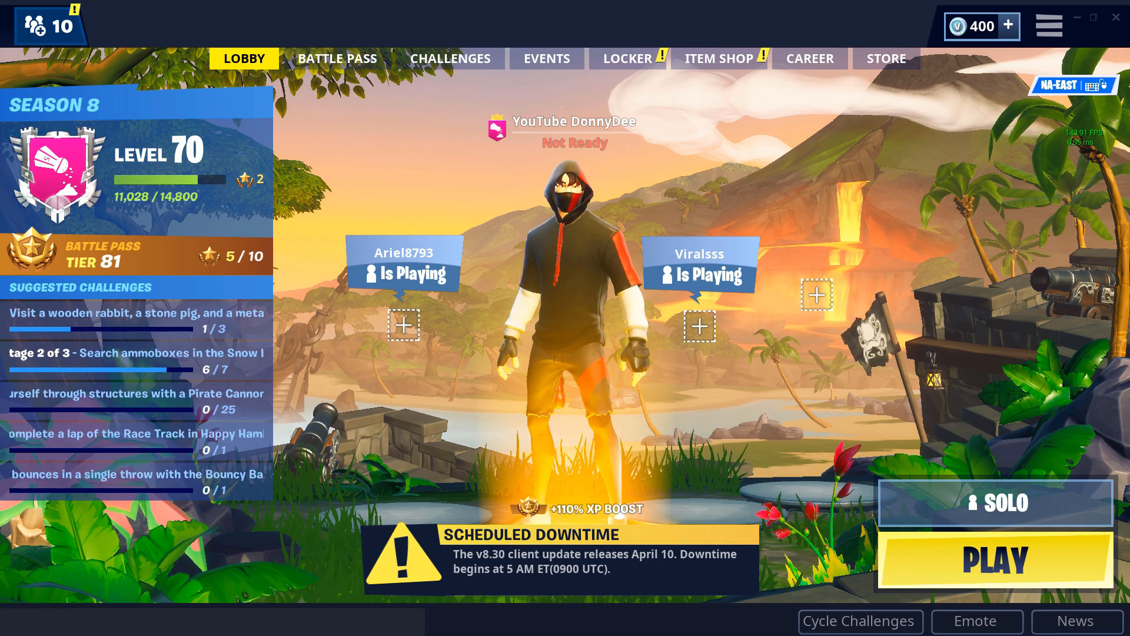
Bring up Fortnite's video settings showing fullscreen at 1920x1080.
{"action": "left_click", "coordinate": [1048, 26]}
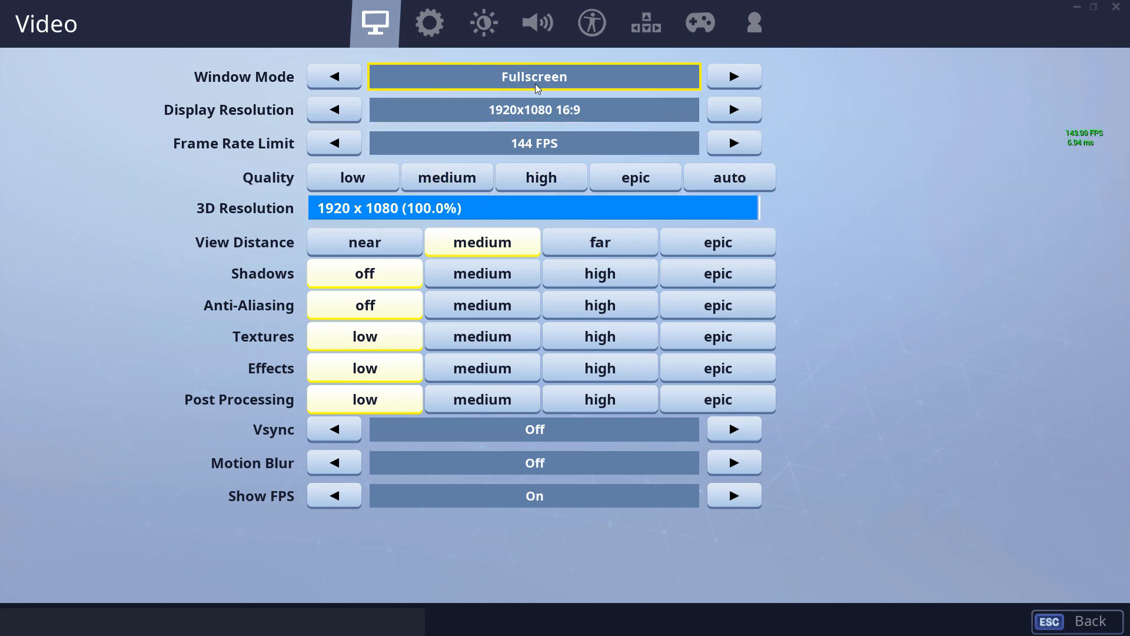
{"action": "mouse_move", "coordinate": [1040, 625]}
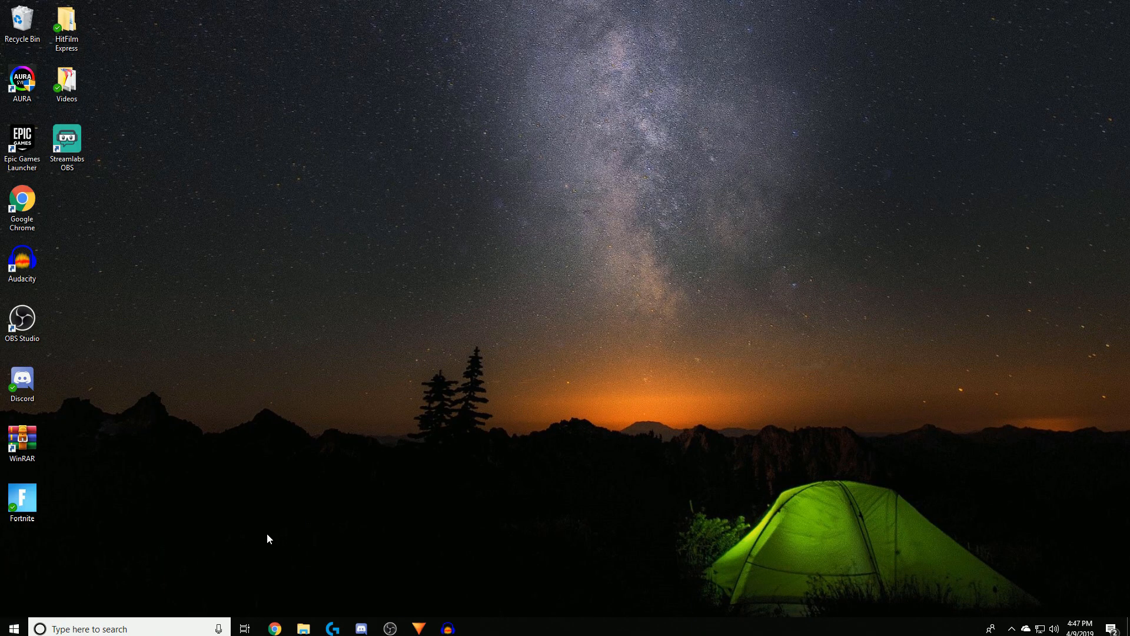
{"action": "mouse_move", "coordinate": [92, 602]}
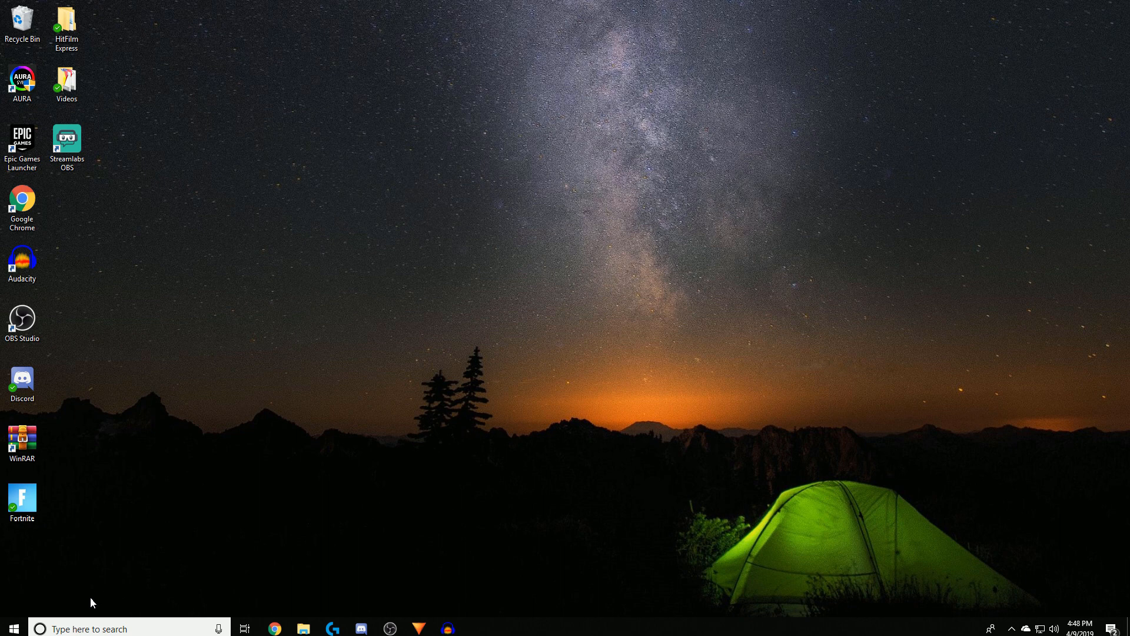
{"action": "mouse_move", "coordinate": [108, 576]}
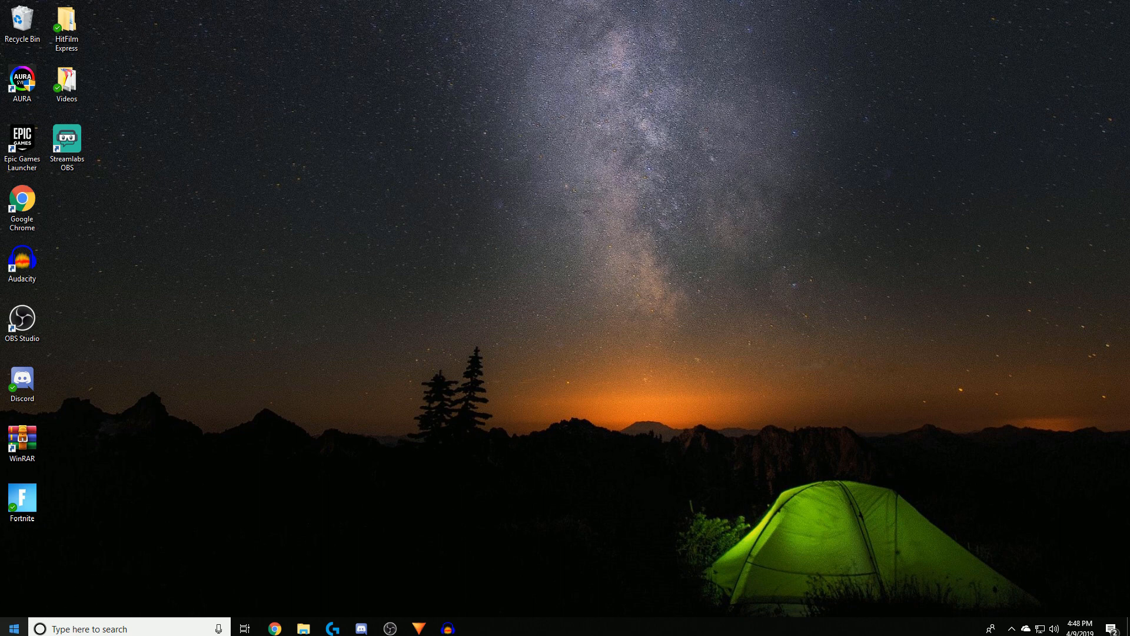
Search Windows for the Run app from the taskbar search box.
{"action": "left_click", "coordinate": [10, 628]}
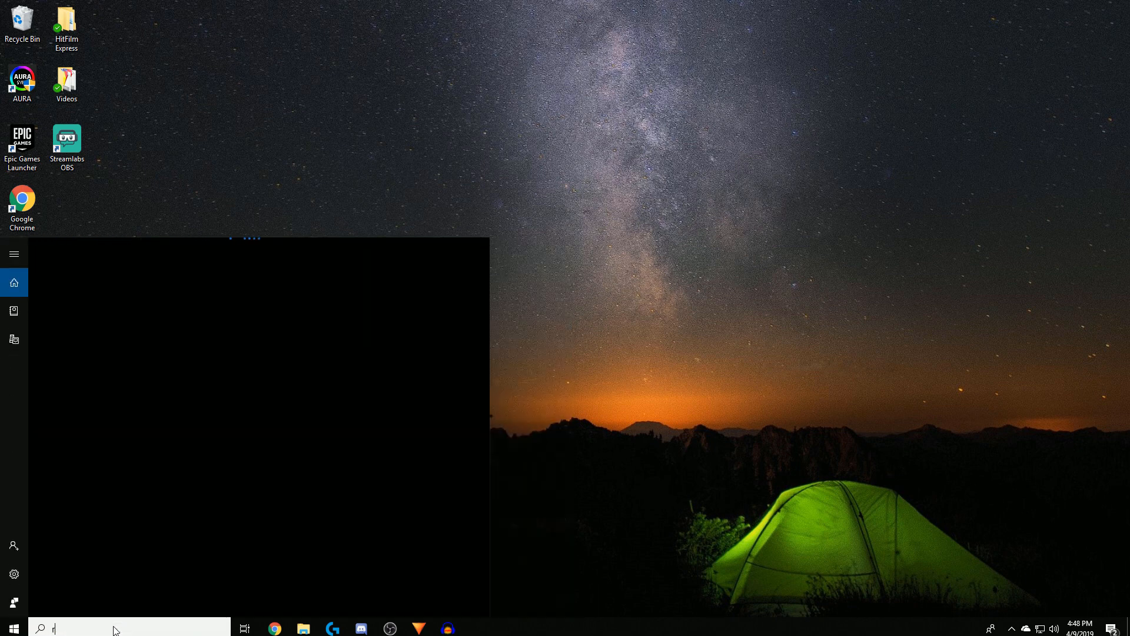
{"action": "type", "text": "run"}
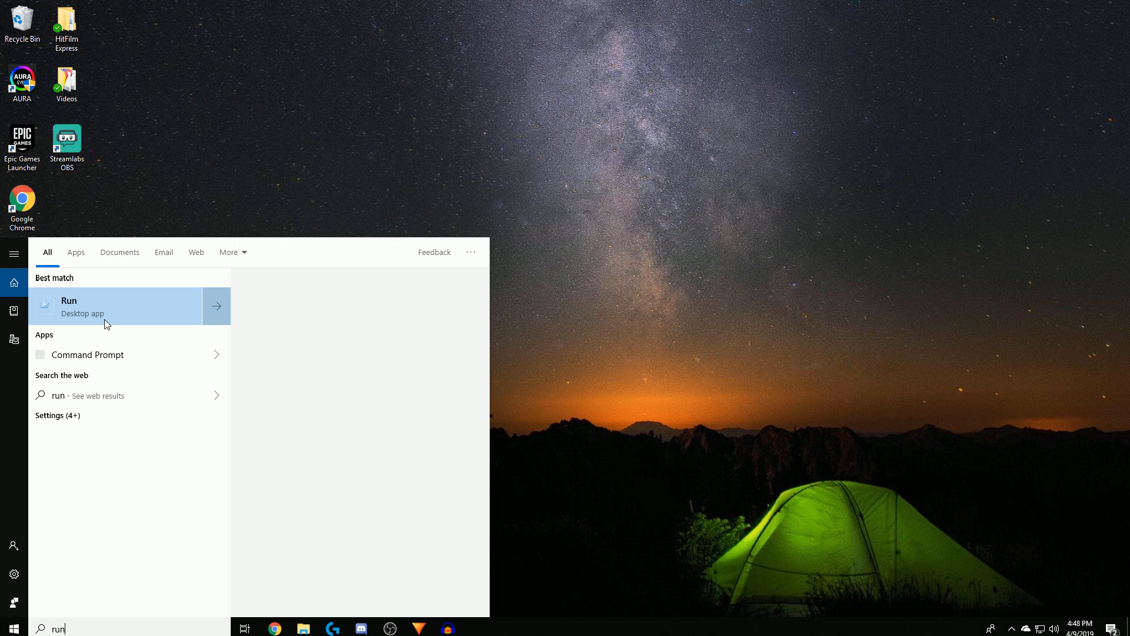
{"action": "mouse_move", "coordinate": [139, 335]}
{"action": "type", "text": "%appdata%"}
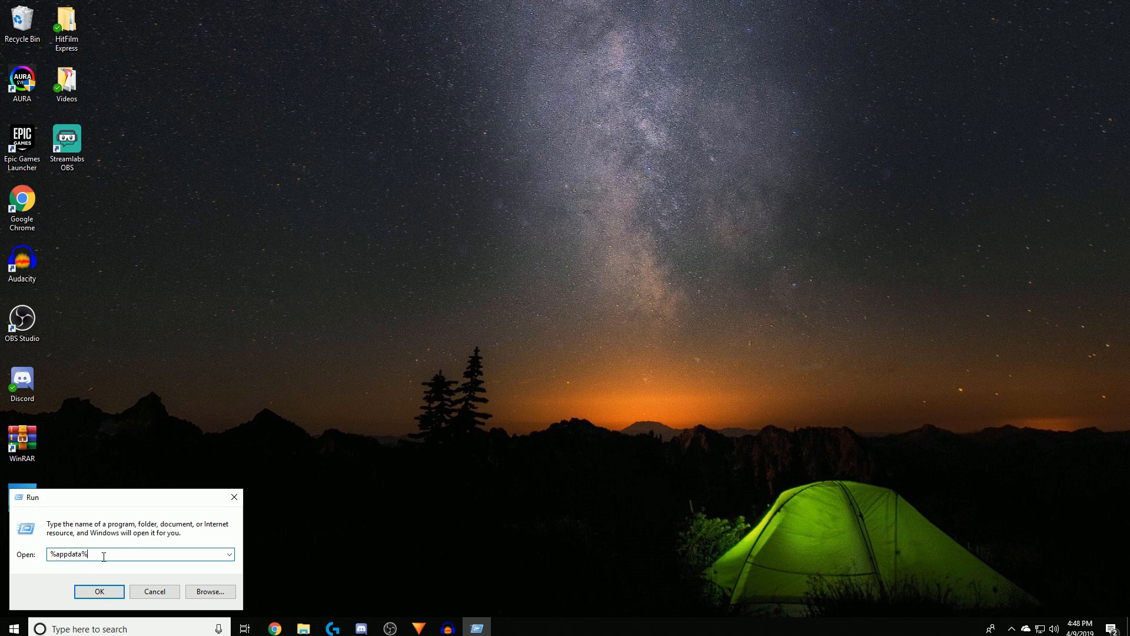
Go from %appdata% up to AppData and into Local > FortniteGame.
{"action": "left_click", "coordinate": [98, 591]}
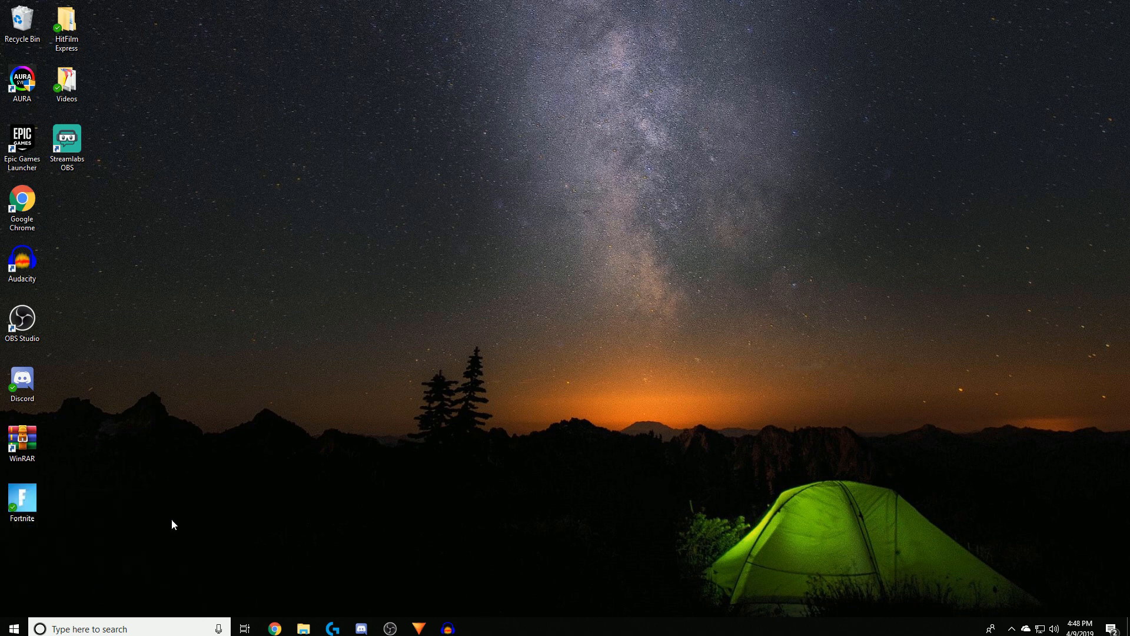
{"action": "left_click", "coordinate": [304, 628]}
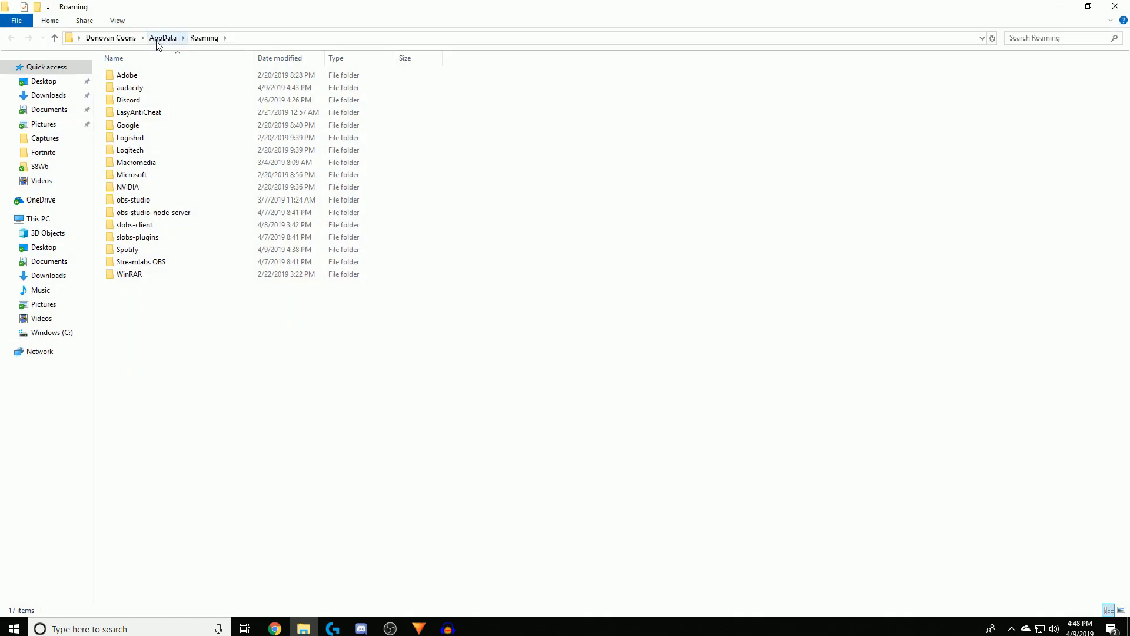
{"action": "left_click", "coordinate": [162, 38]}
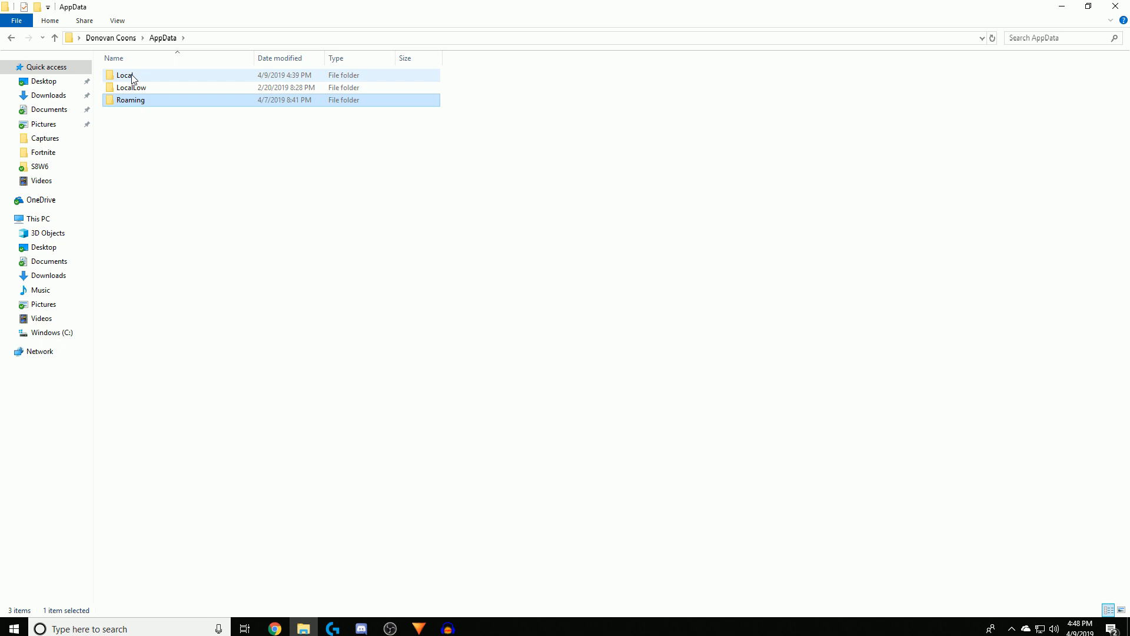
{"action": "double_click", "coordinate": [124, 76]}
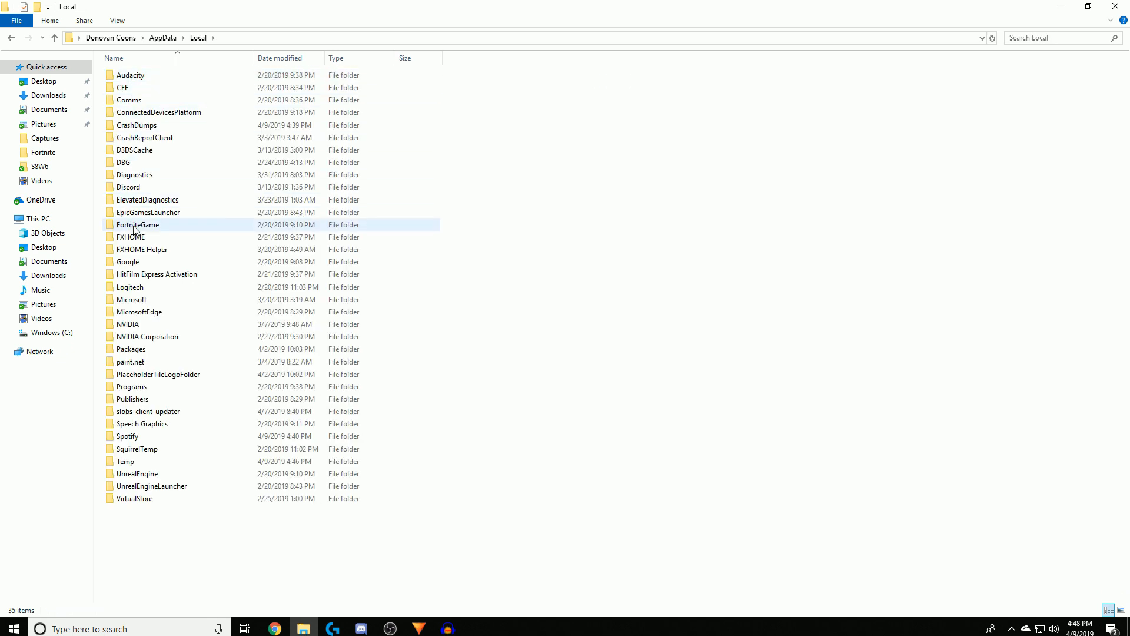
{"action": "double_click", "coordinate": [137, 224]}
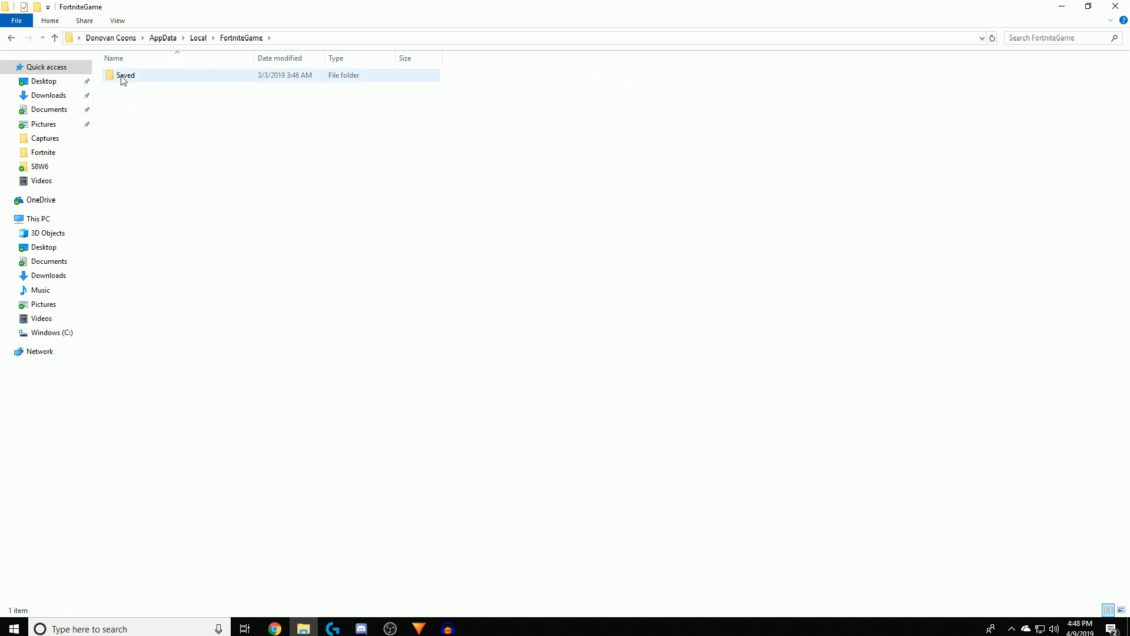
Reach Saved > Config > WindowsClient and confirm GameUserSettings' file attributes in Properties.
{"action": "left_click", "coordinate": [126, 76]}
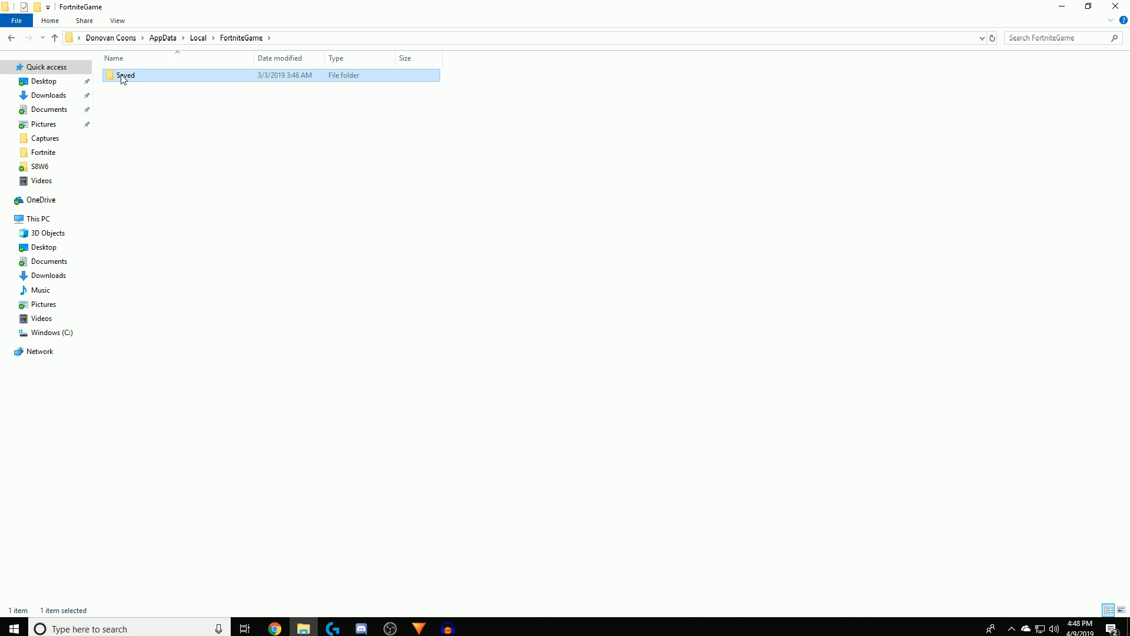
{"action": "double_click", "coordinate": [125, 76]}
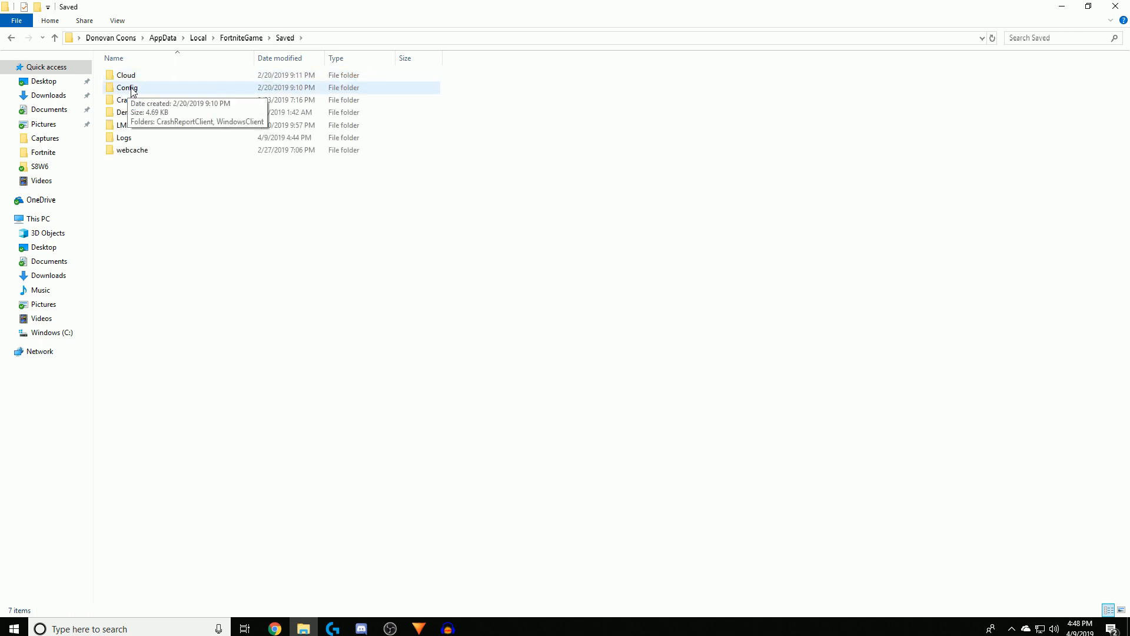
{"action": "double_click", "coordinate": [126, 87]}
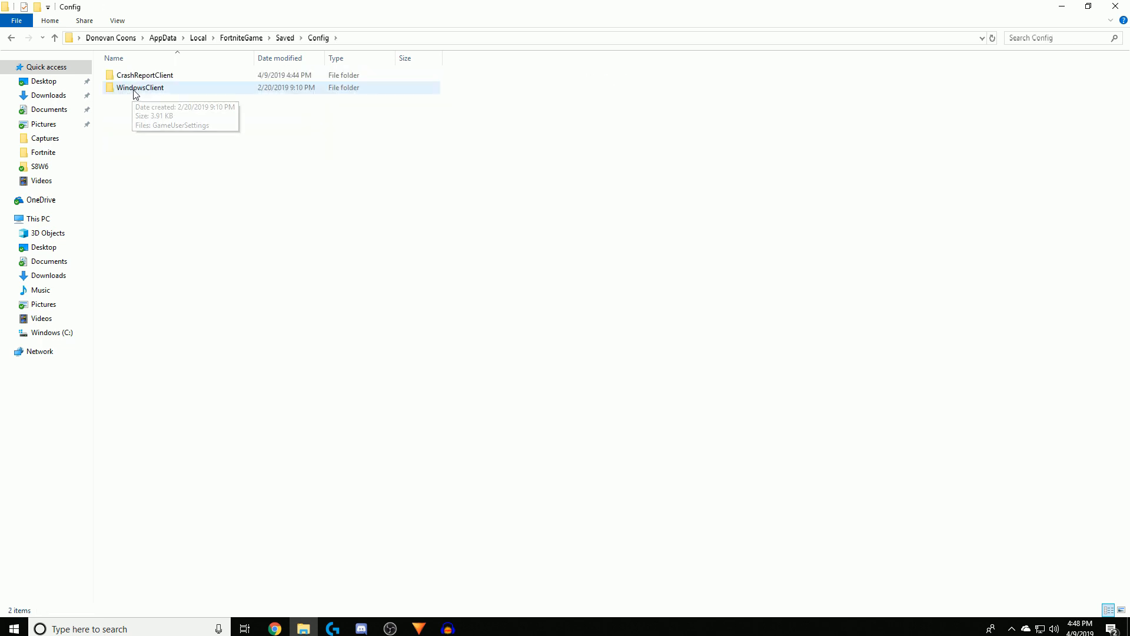
{"action": "double_click", "coordinate": [140, 87]}
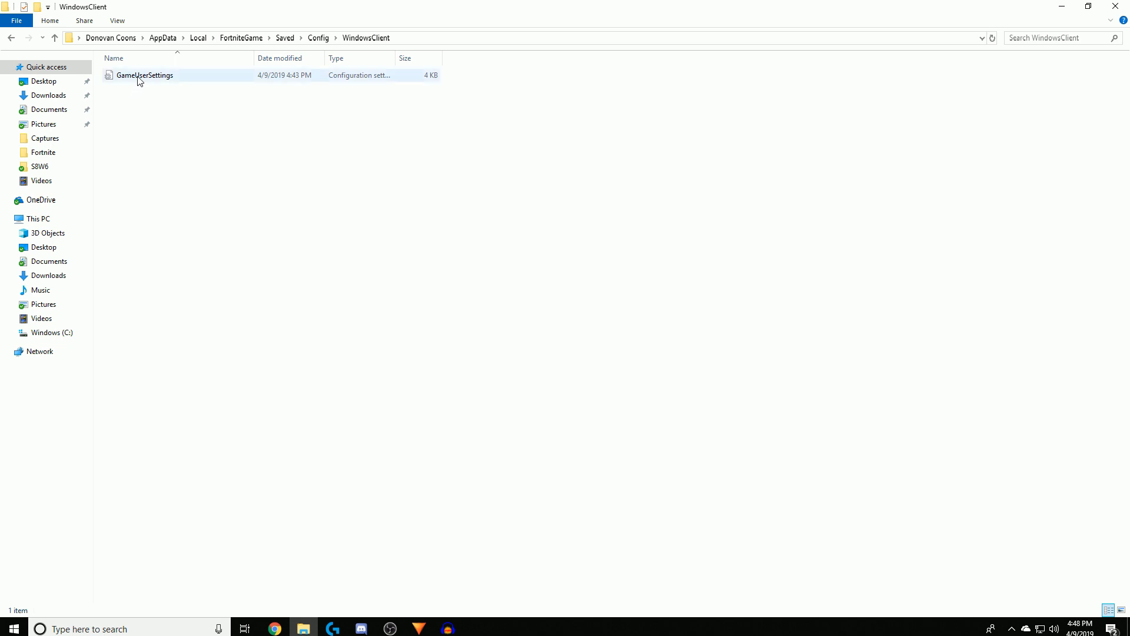
{"action": "right_click", "coordinate": [144, 75]}
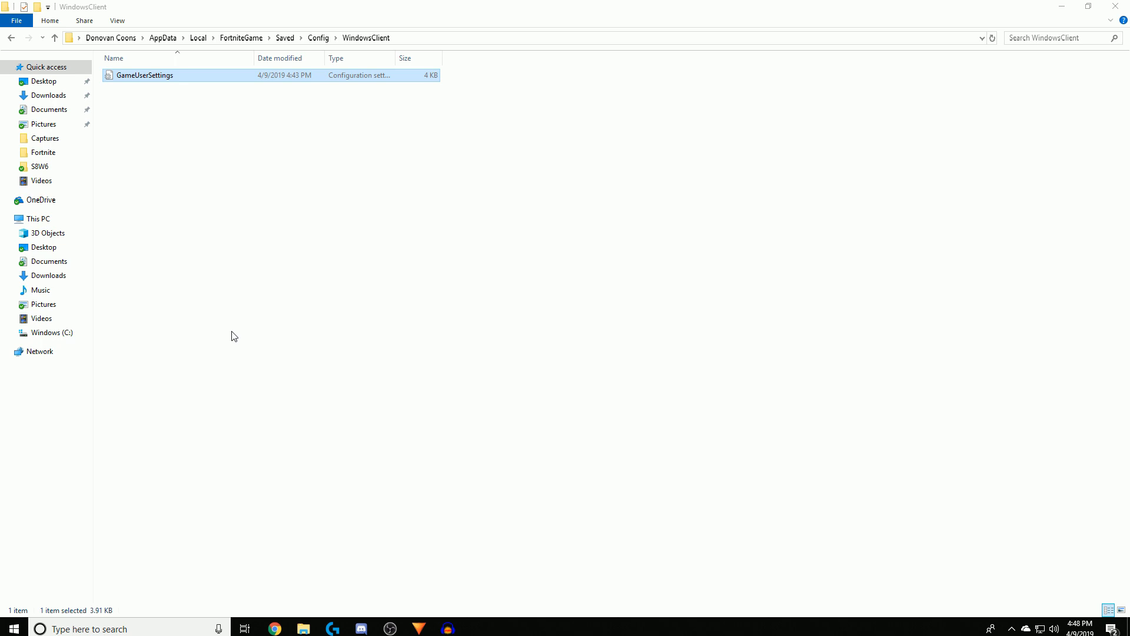
{"action": "right_click", "coordinate": [144, 75]}
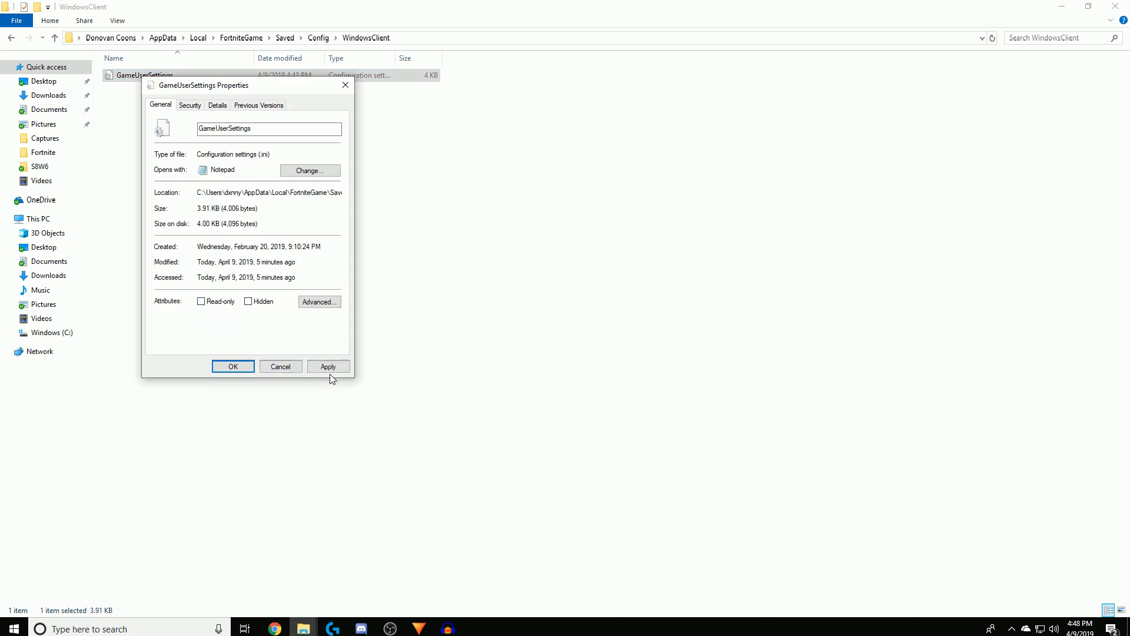
{"action": "left_click", "coordinate": [328, 366]}
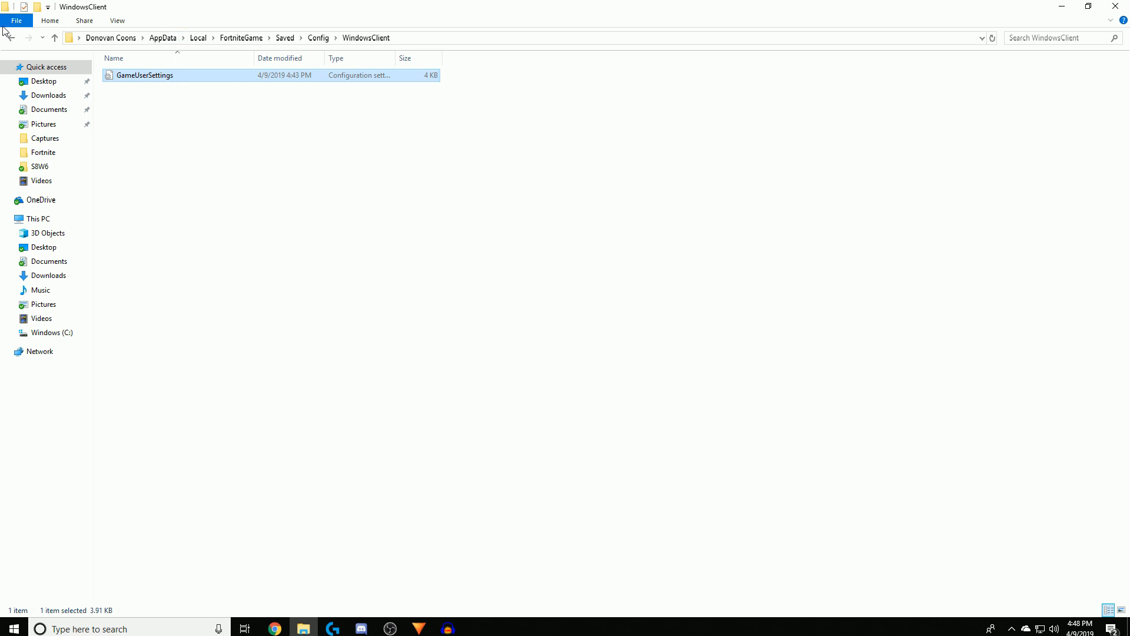
Edit GameUserSettings in Notepad, replacing the 1920 width values with 1440.
{"action": "double_click", "coordinate": [143, 75]}
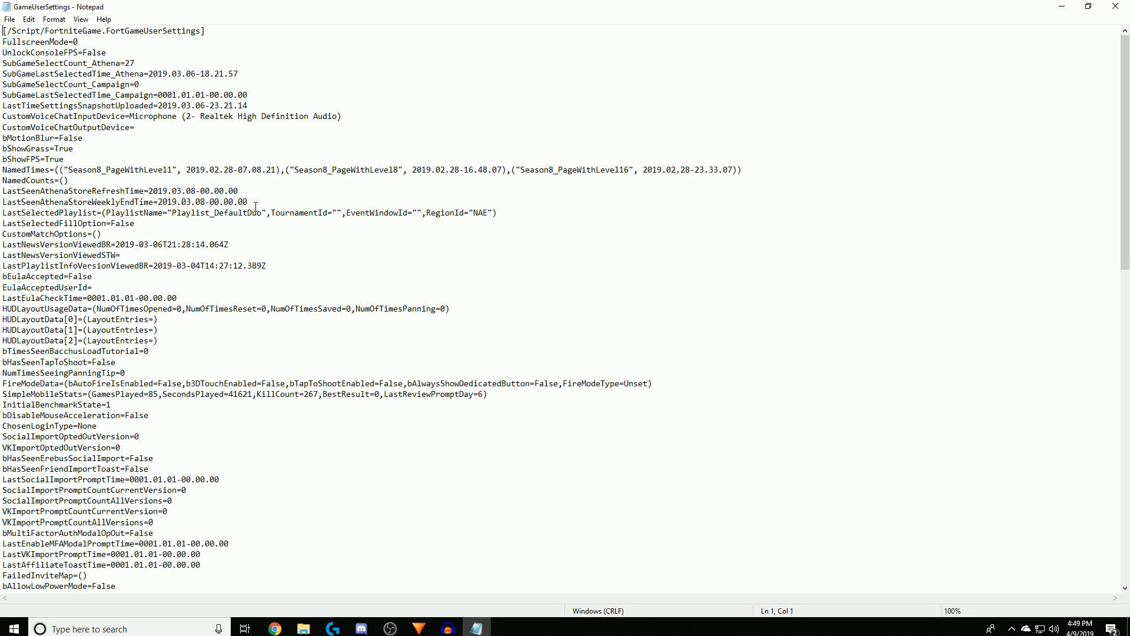
{"action": "scroll", "scroll_direction": "down", "scroll_amount": 3}
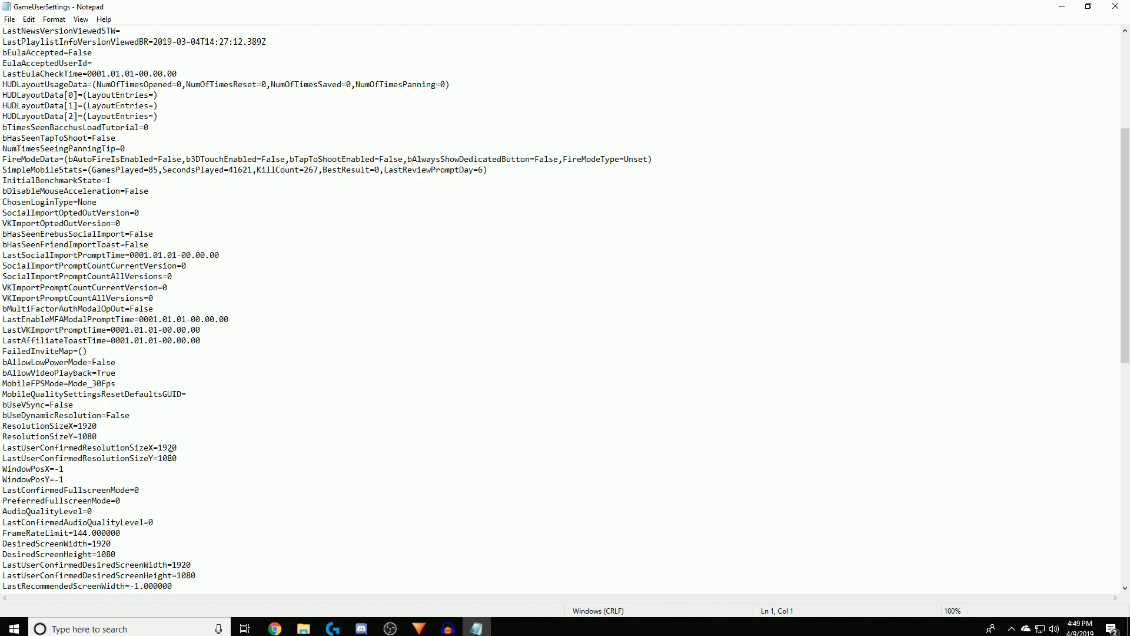
{"action": "mouse_move", "coordinate": [115, 546]}
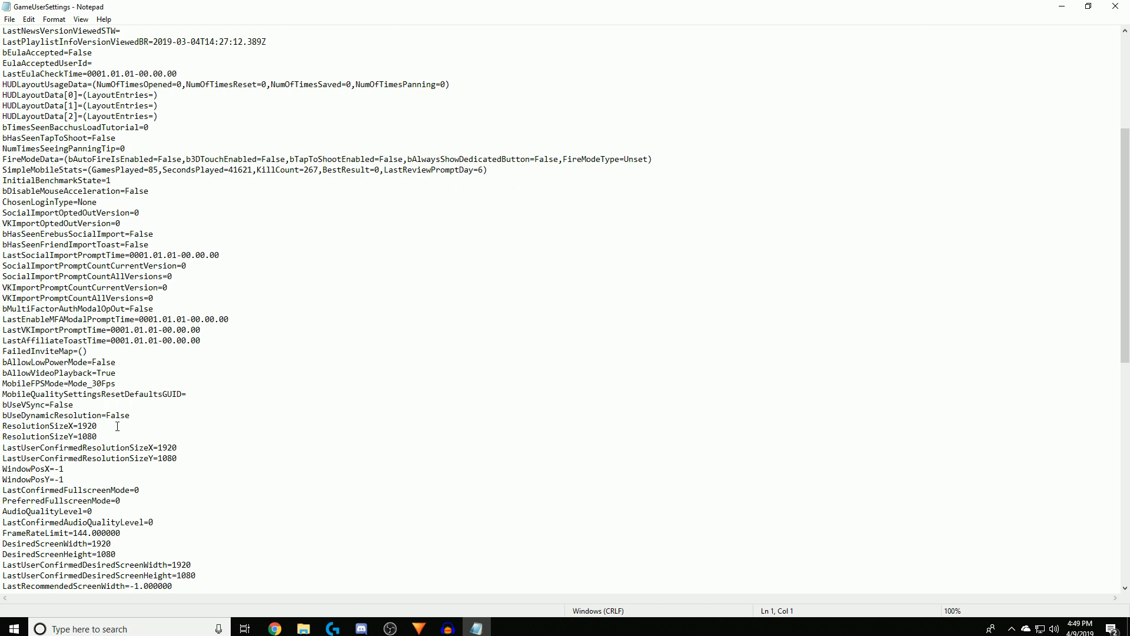
{"action": "key", "text": "Backspace"}
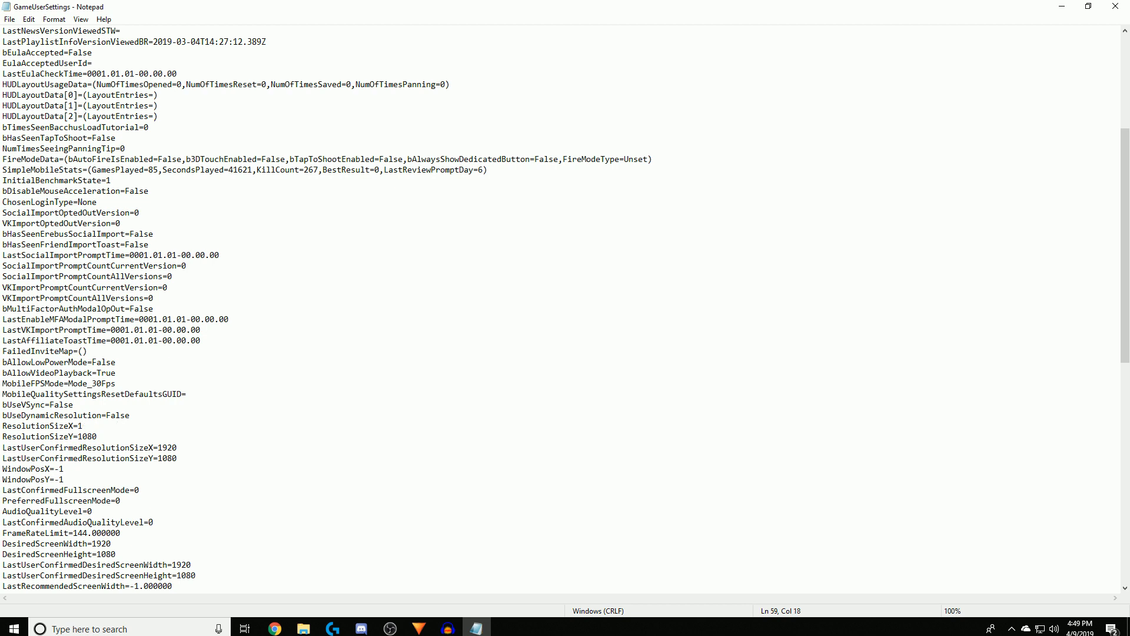
{"action": "type", "text": "1440"}
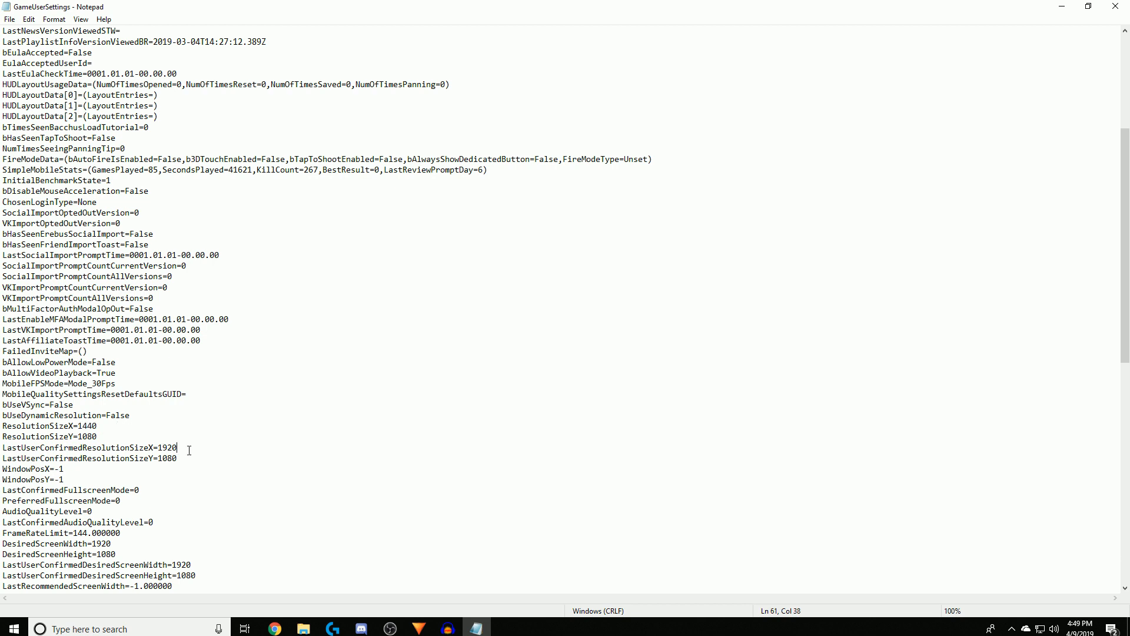
{"action": "type", "text": "1440"}
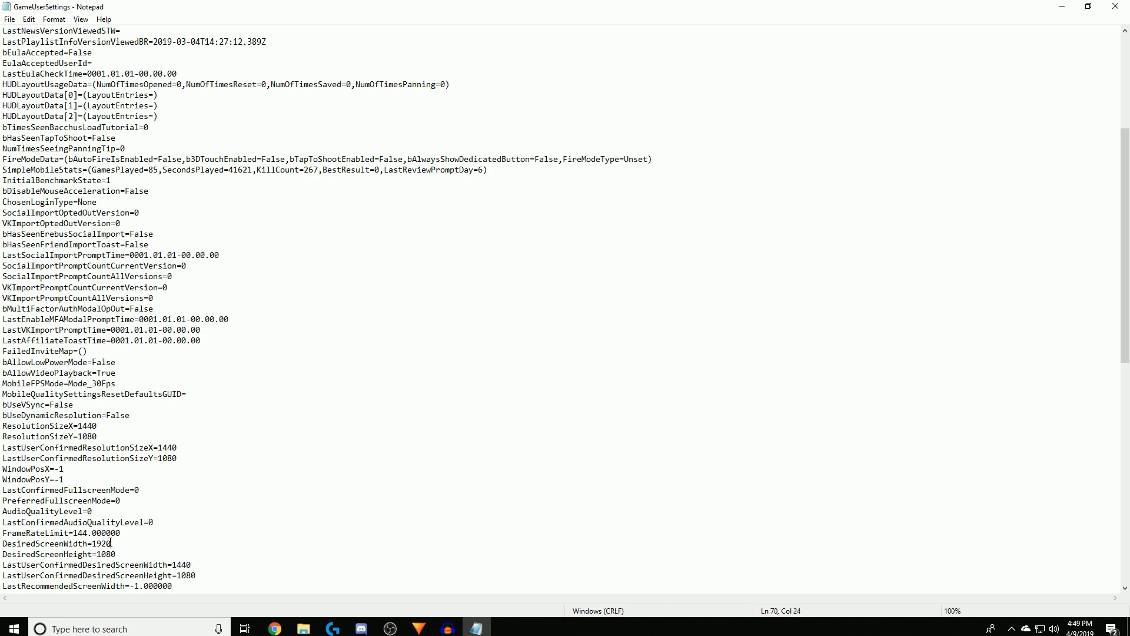
{"action": "type", "text": "1440"}
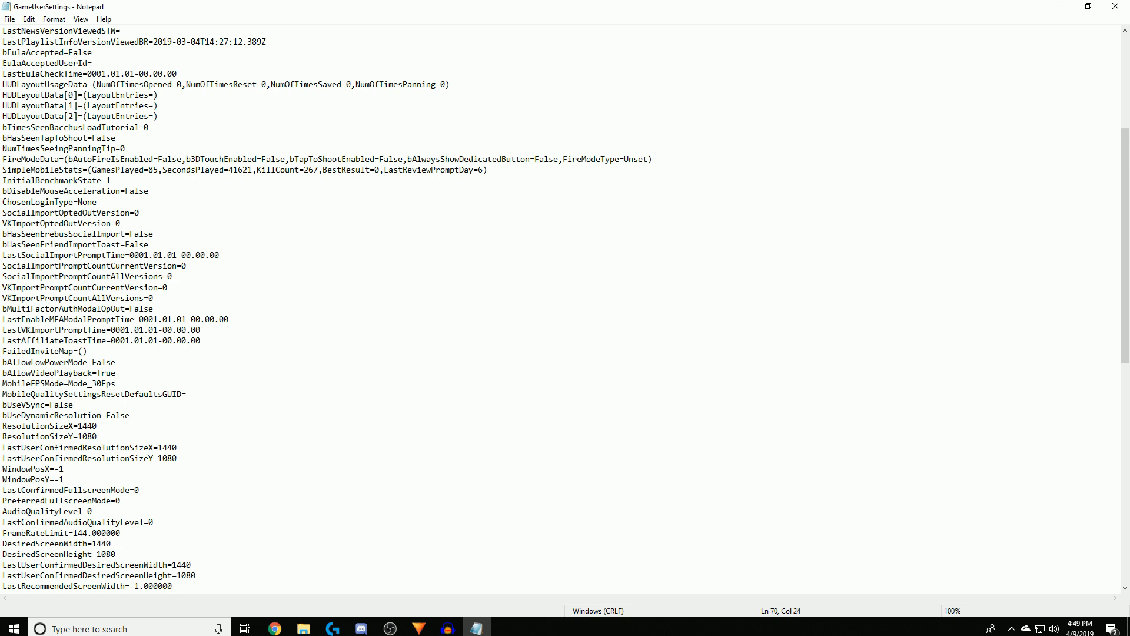
{"action": "mouse_move", "coordinate": [375, 513]}
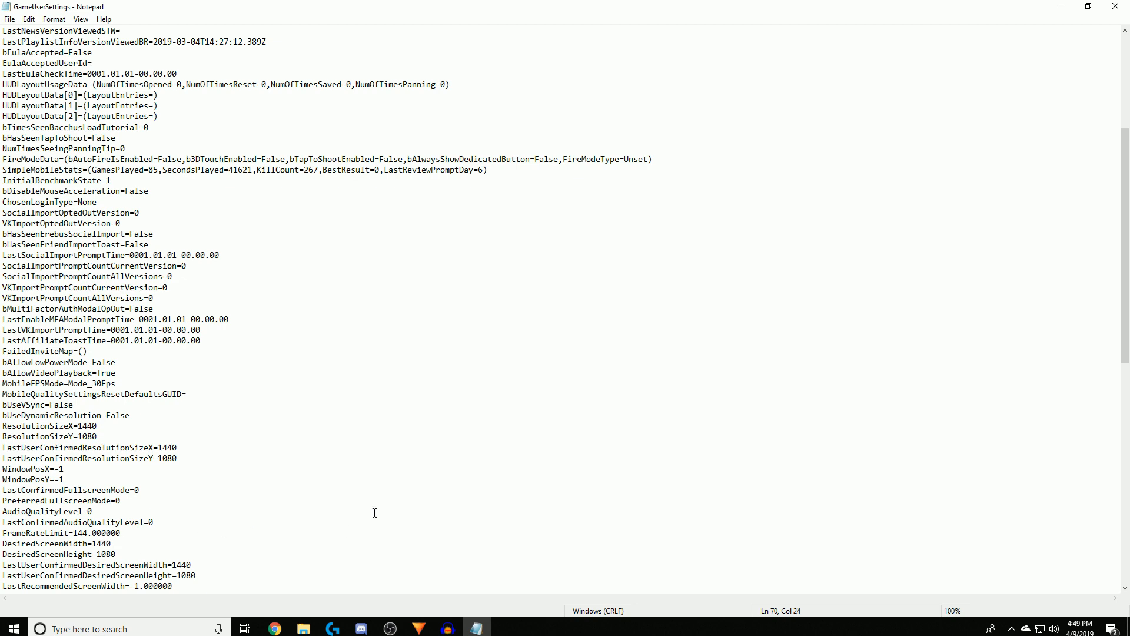
{"action": "scroll", "scroll_direction": "down", "scroll_amount": 3}
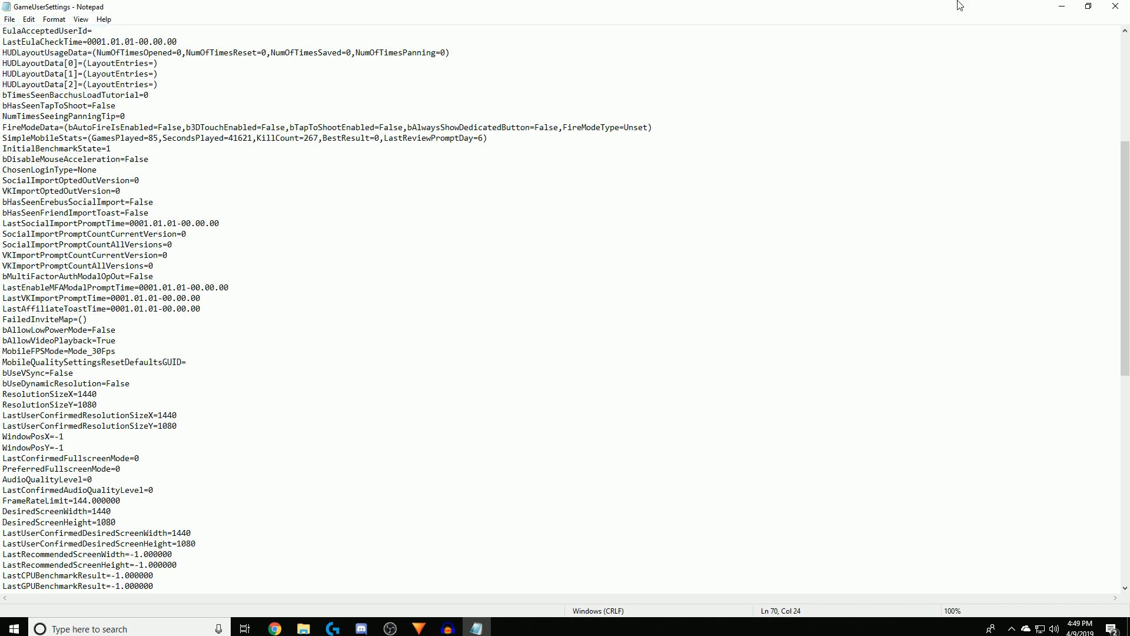
Check GameUserSettings' Properties again and close the folder window.
{"action": "right_click", "coordinate": [126, 76]}
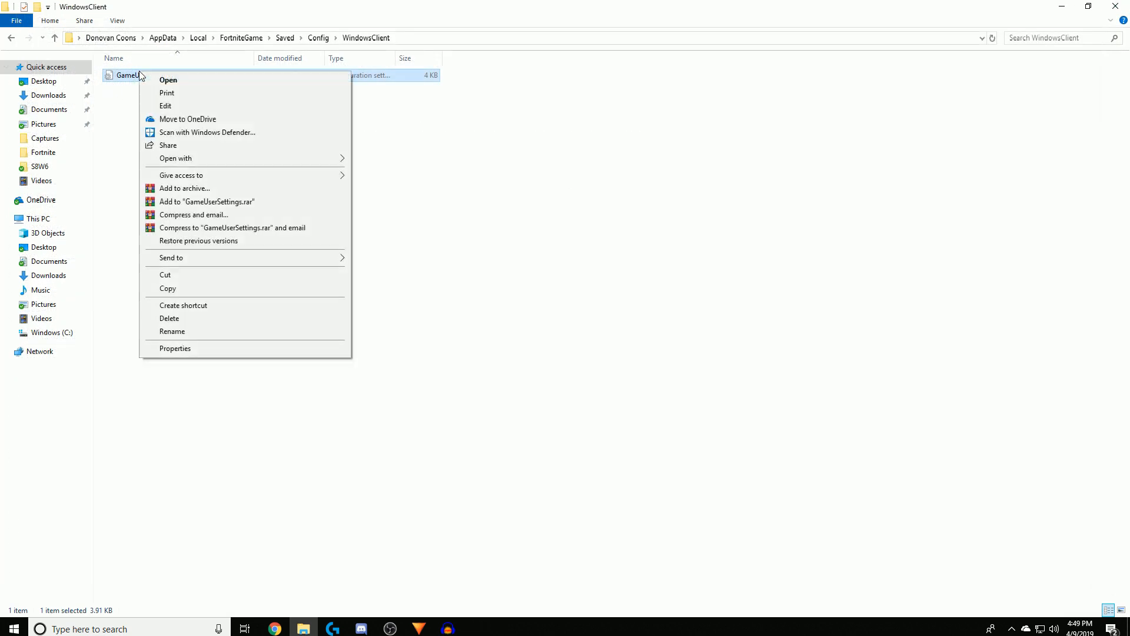
{"action": "left_click", "coordinate": [175, 349]}
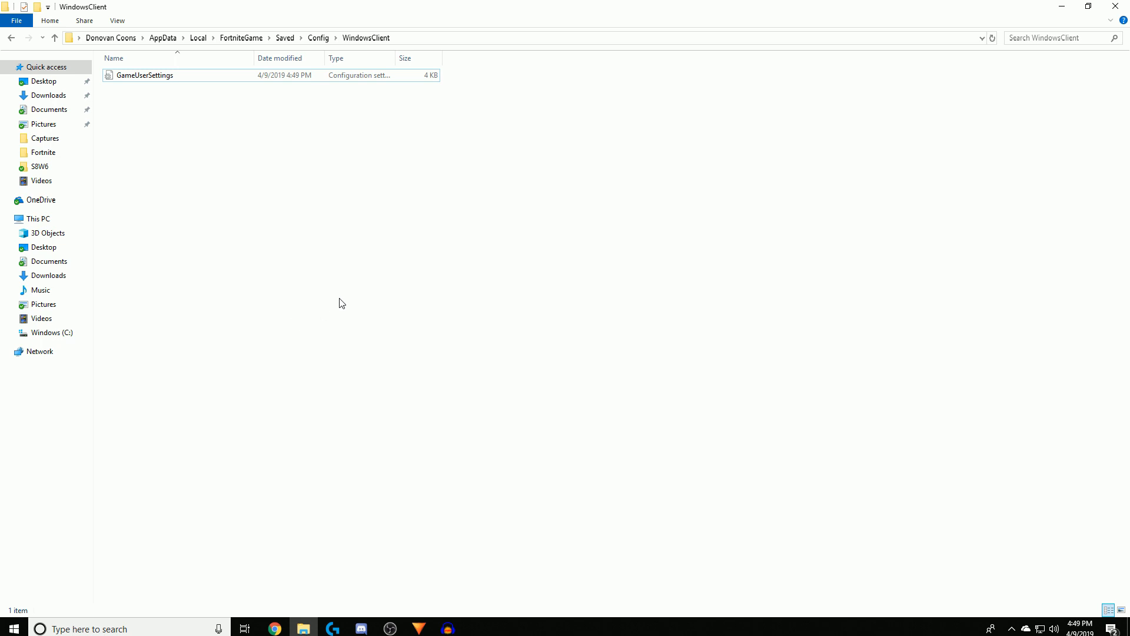
{"action": "mouse_move", "coordinate": [1119, 7]}
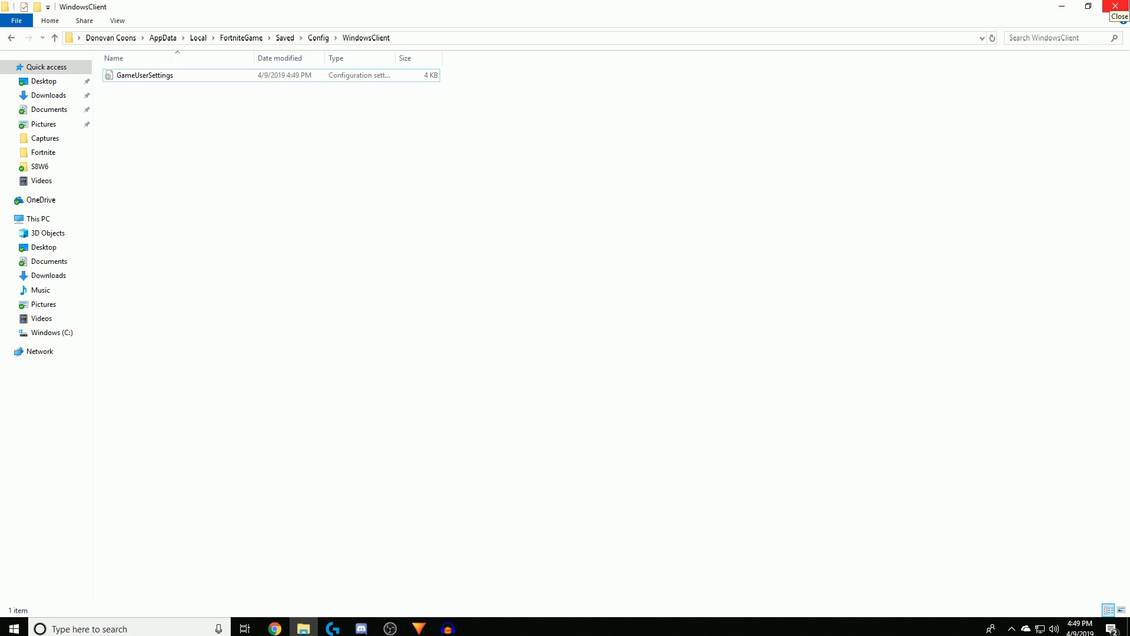
{"action": "left_click", "coordinate": [1122, 7]}
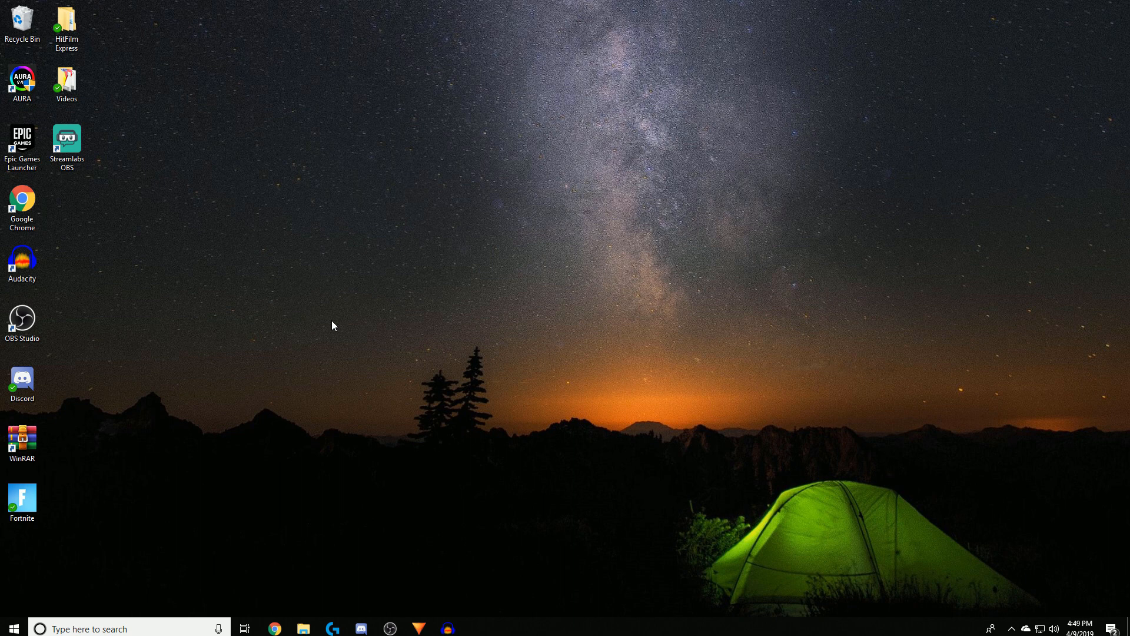
{"action": "mouse_move", "coordinate": [299, 264]}
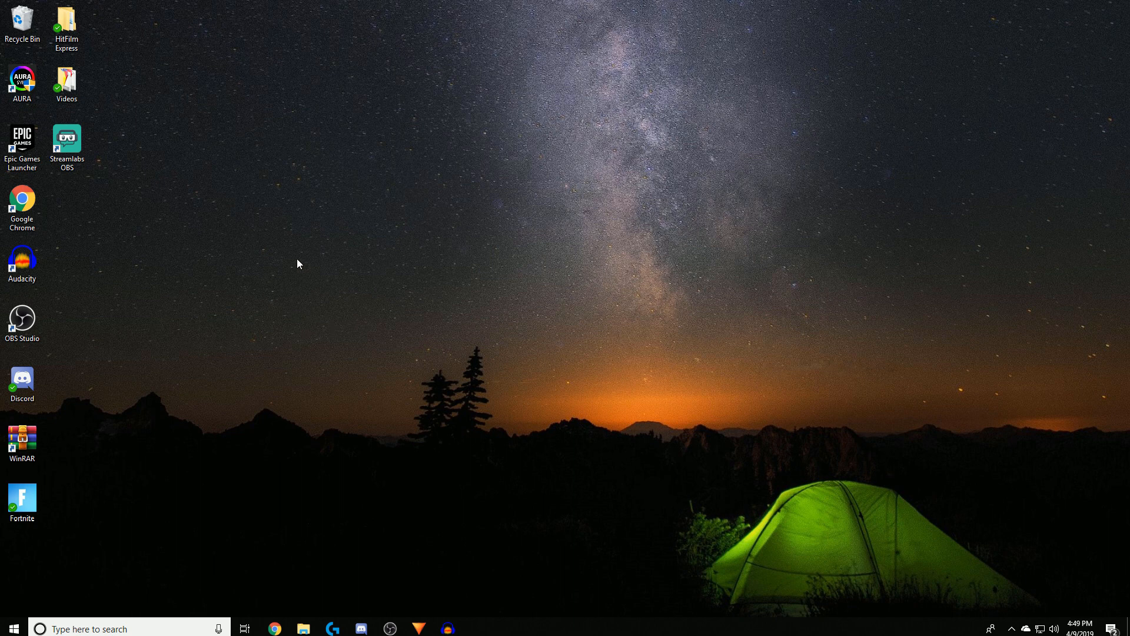
{"action": "mouse_move", "coordinate": [448, 242]}
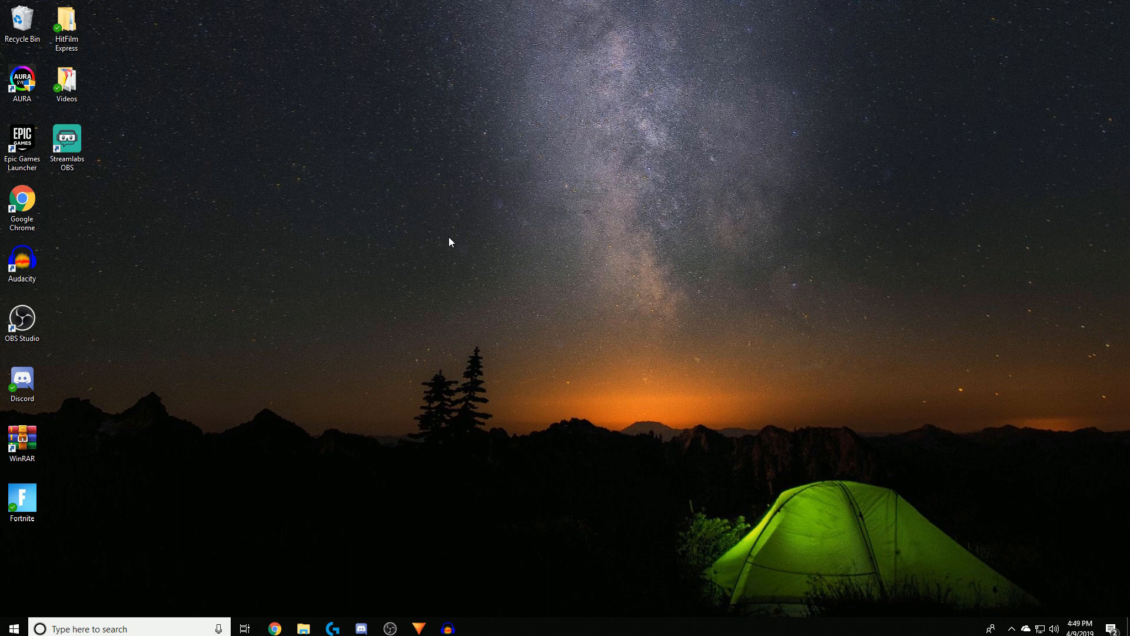
{"action": "mouse_move", "coordinate": [1087, 283]}
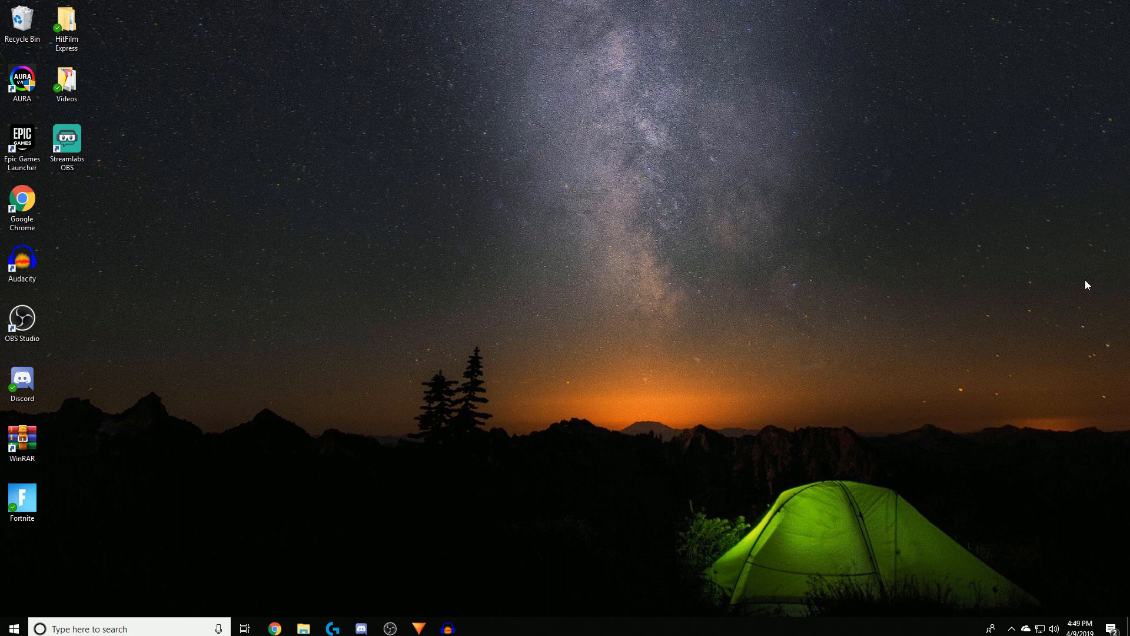
{"action": "mouse_move", "coordinate": [221, 570]}
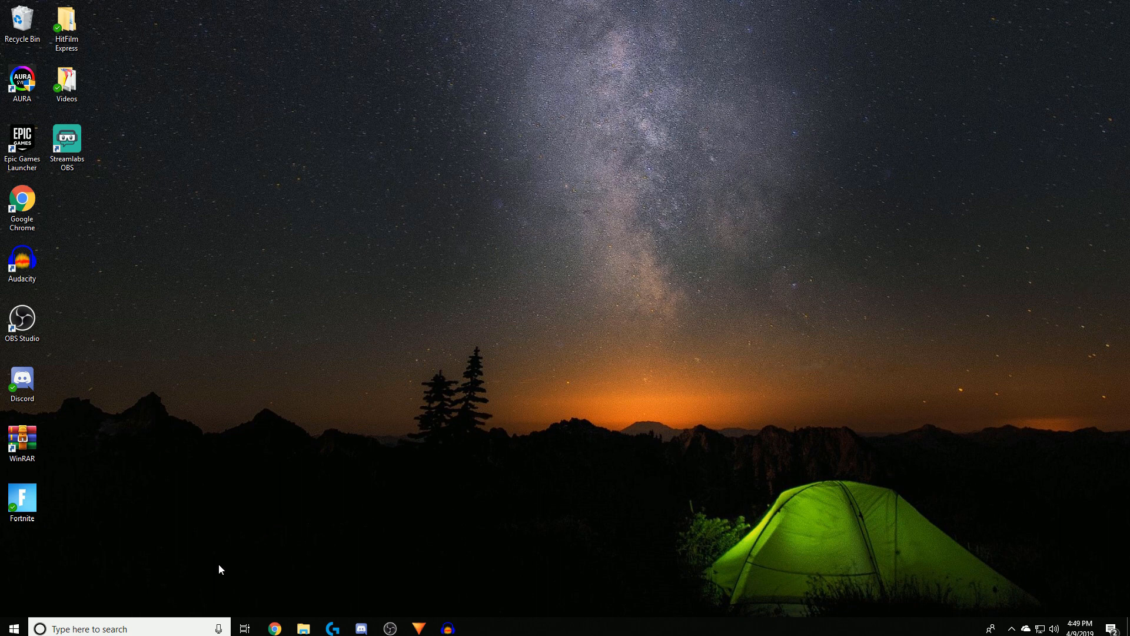
{"action": "mouse_move", "coordinate": [410, 495]}
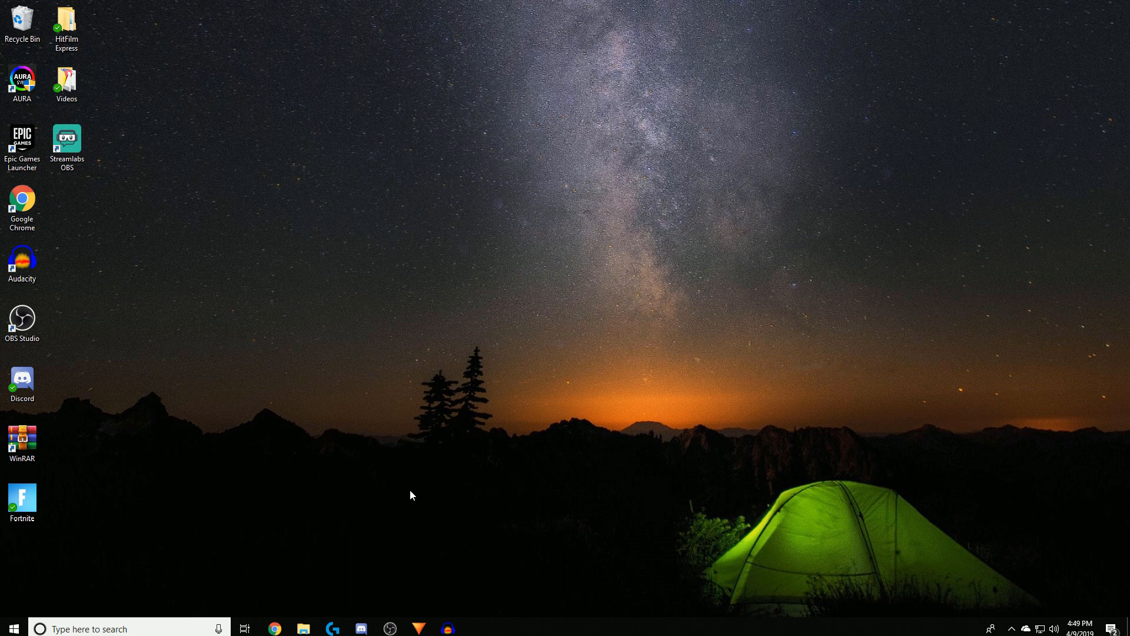
{"action": "mouse_move", "coordinate": [600, 530]}
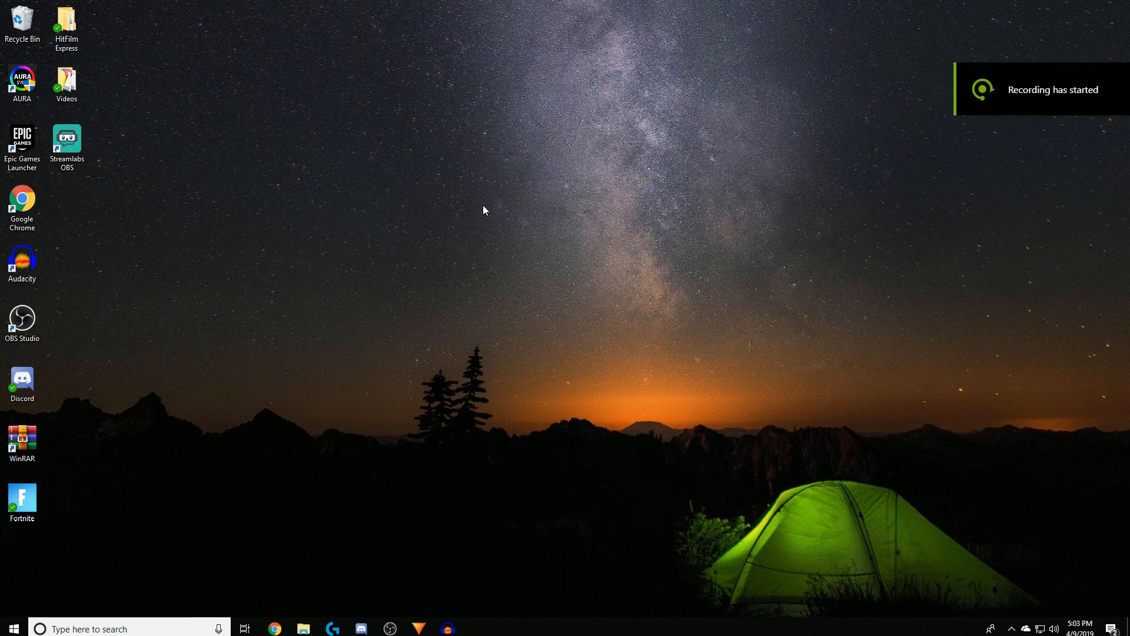
{"action": "right_click", "coordinate": [484, 210]}
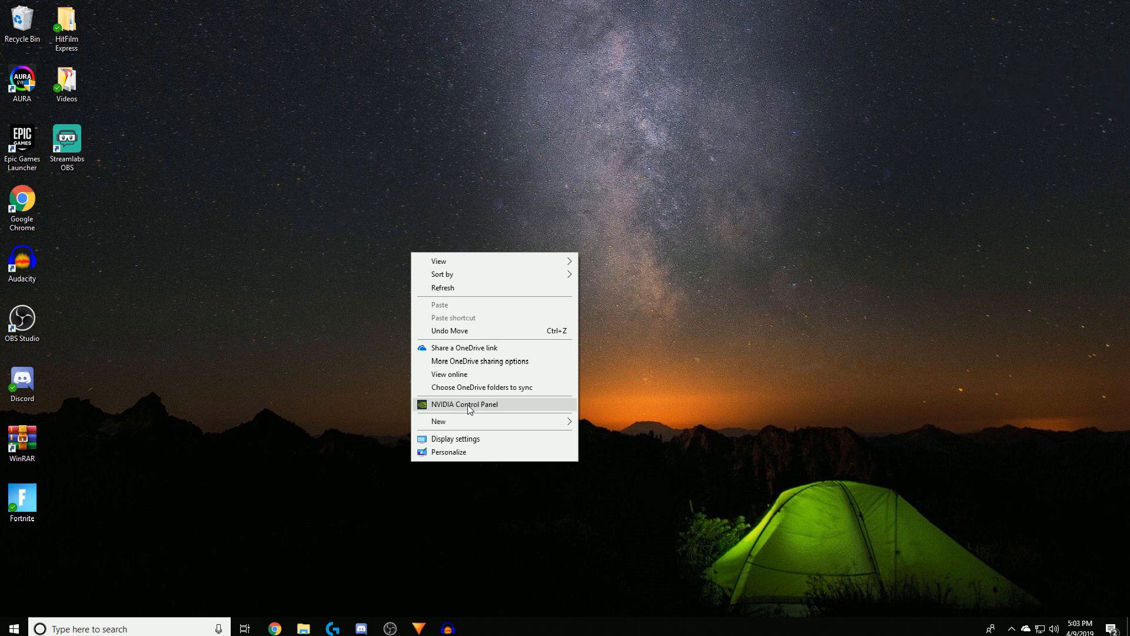
View the custom resolutions list on NVIDIA Control Panel's Change Resolution page.
{"action": "left_click", "coordinate": [371, 359]}
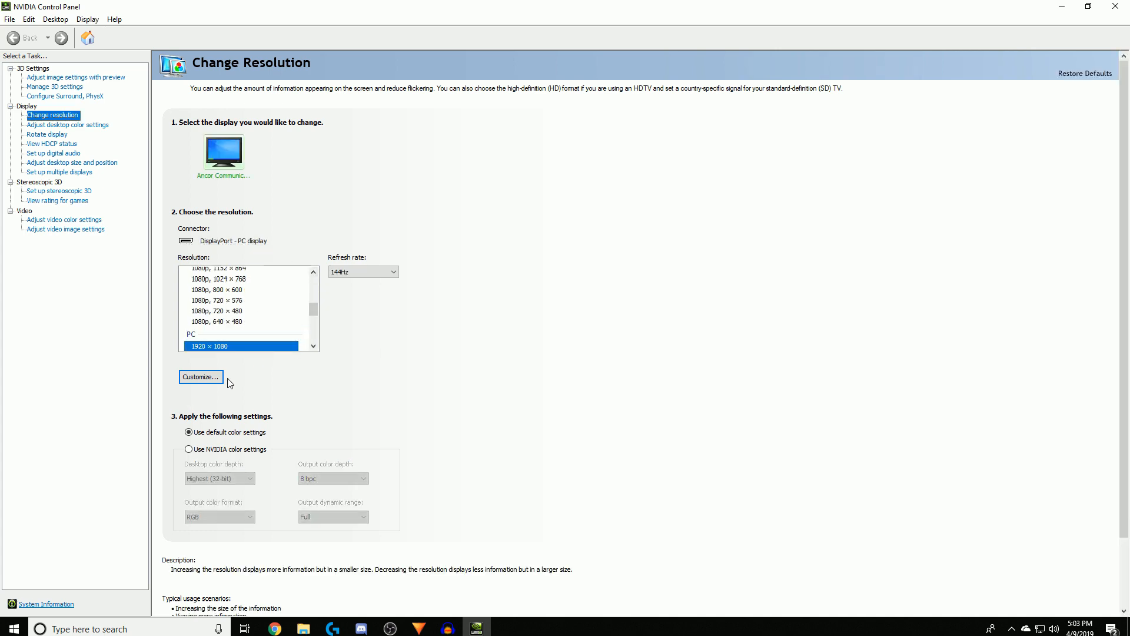
{"action": "left_click", "coordinate": [200, 377]}
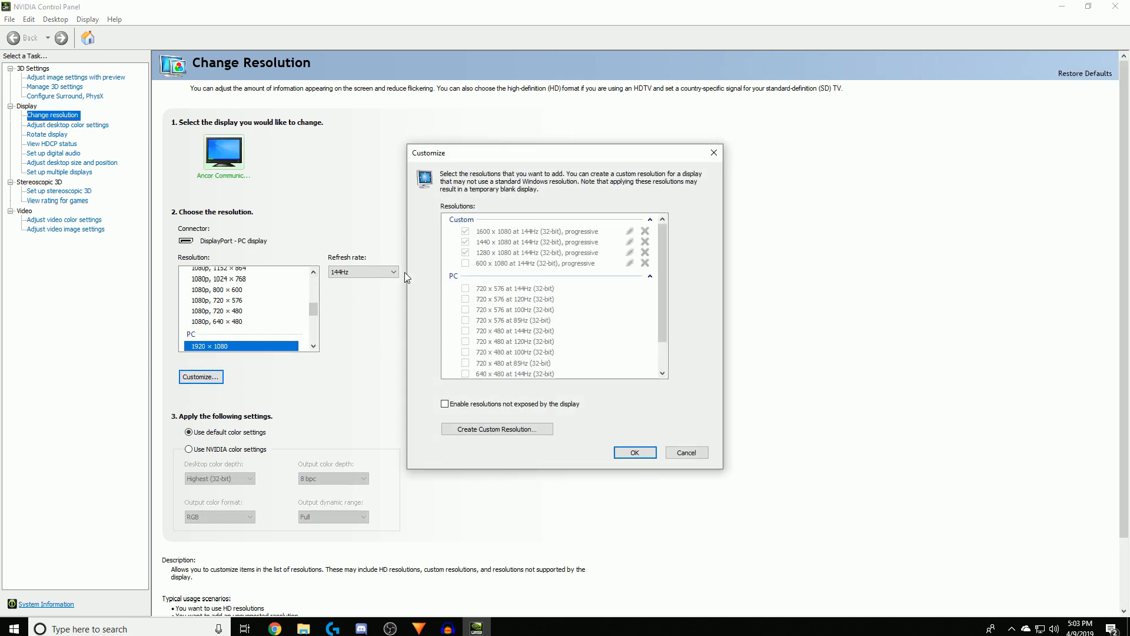
{"action": "mouse_move", "coordinate": [546, 244]}
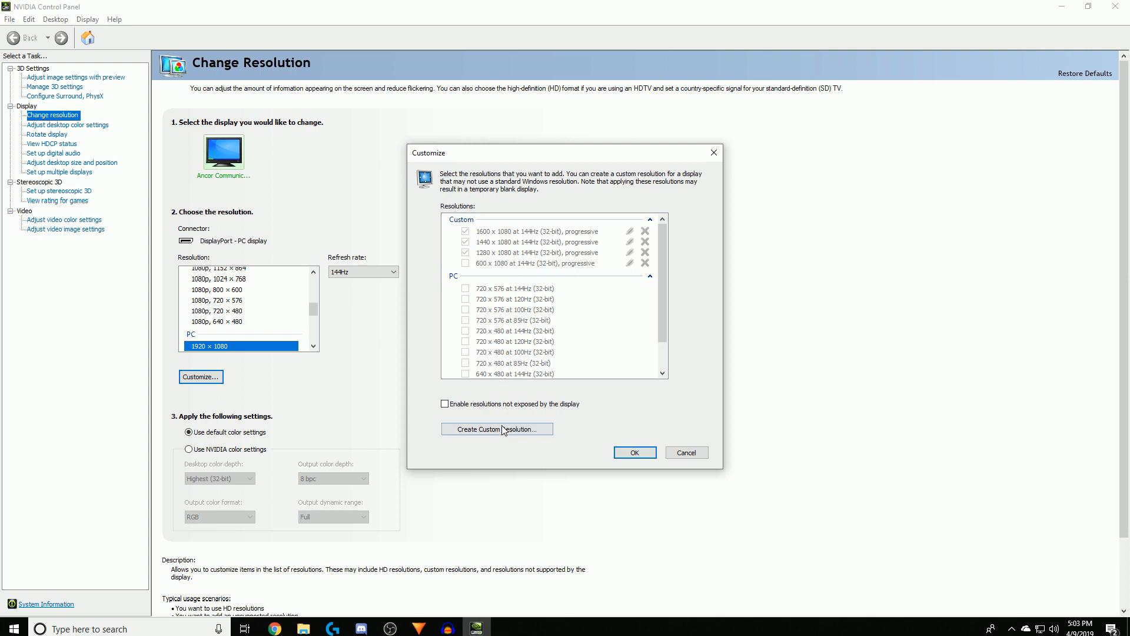
Create a custom resolution of 1440 horizontal pixels, 1080 lines at 144 Hz.
{"action": "left_click", "coordinate": [497, 428]}
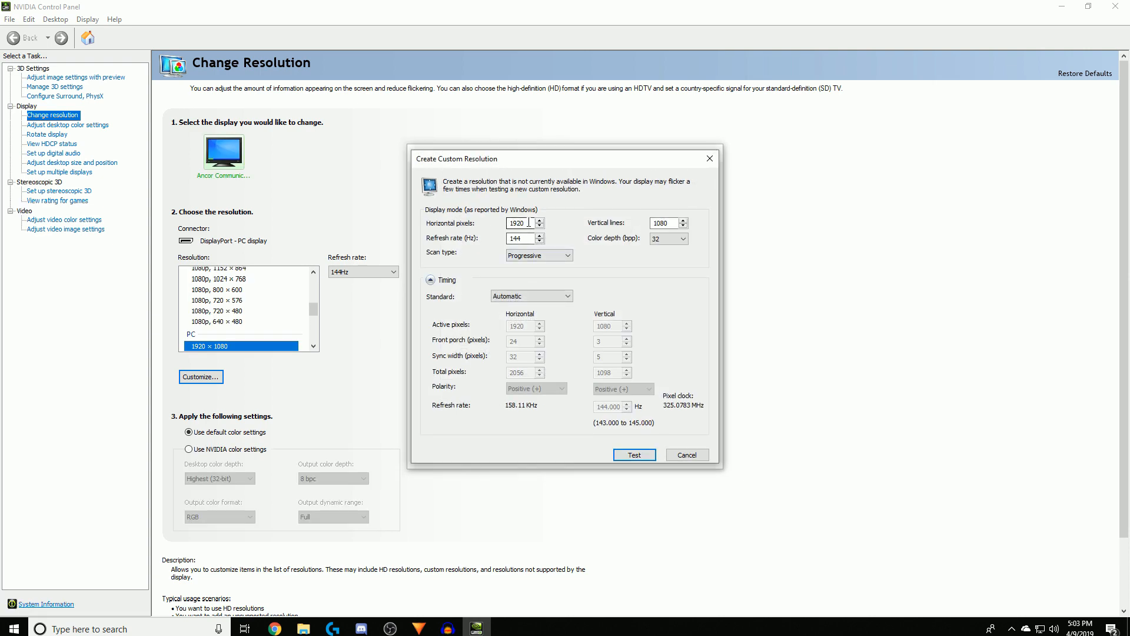
{"action": "triple_click", "coordinate": [518, 223]}
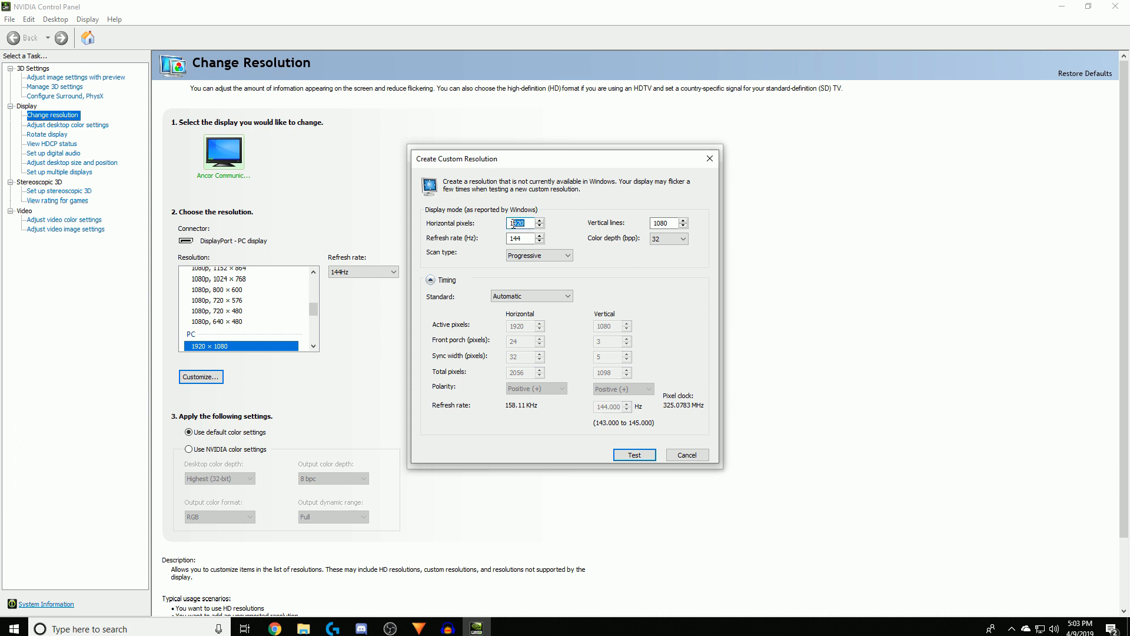
{"action": "mouse_move", "coordinate": [608, 142]}
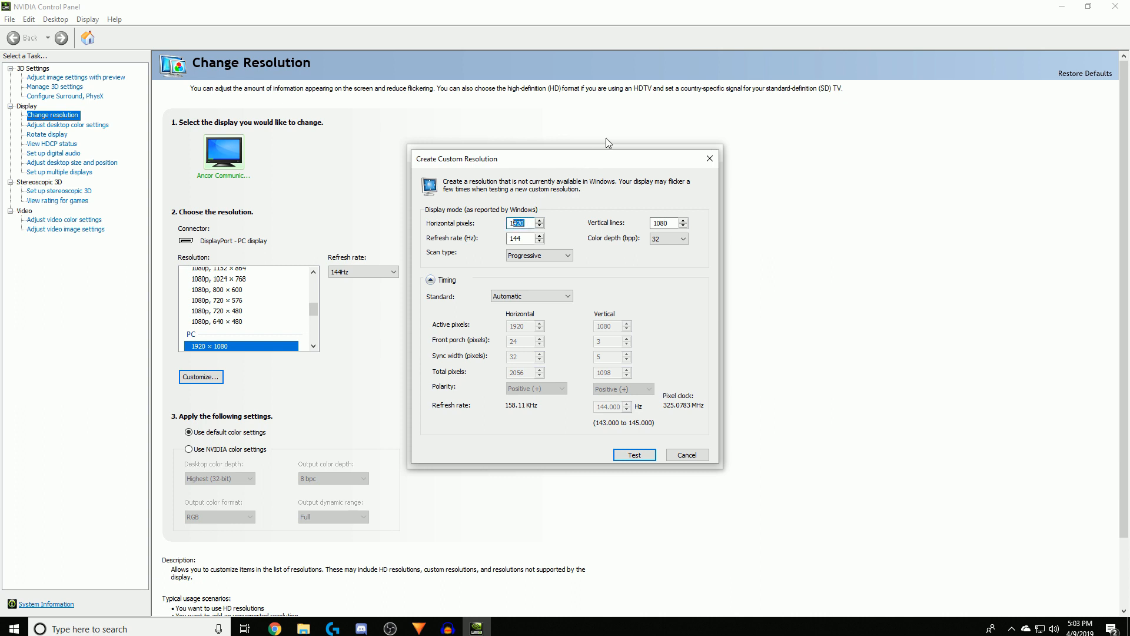
{"action": "type", "text": "144"}
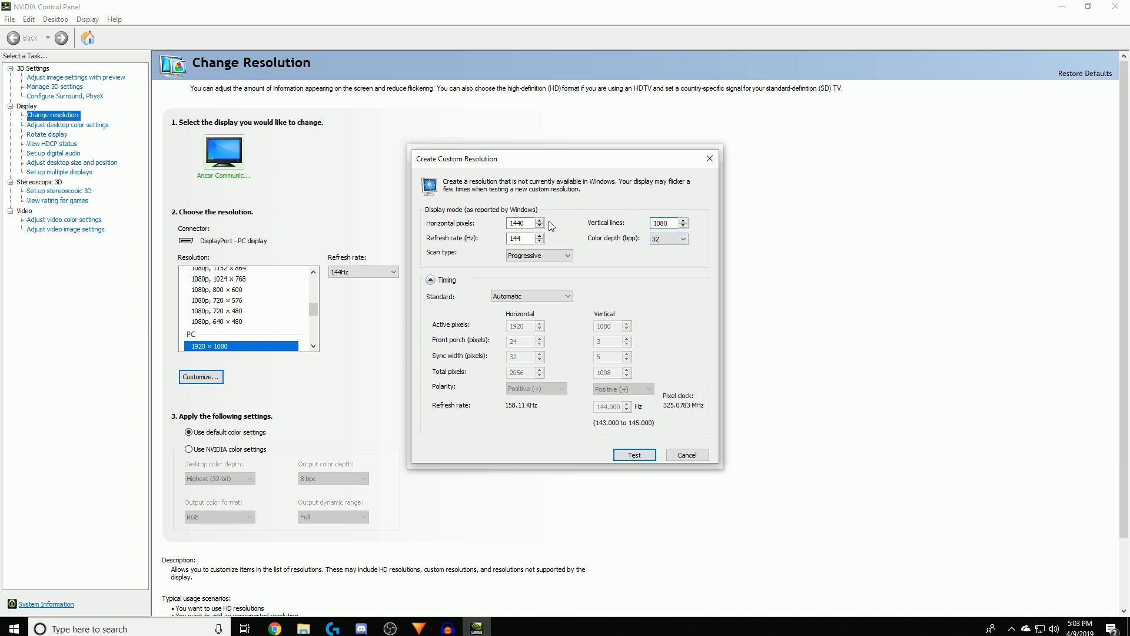
{"action": "left_click", "coordinate": [520, 222]}
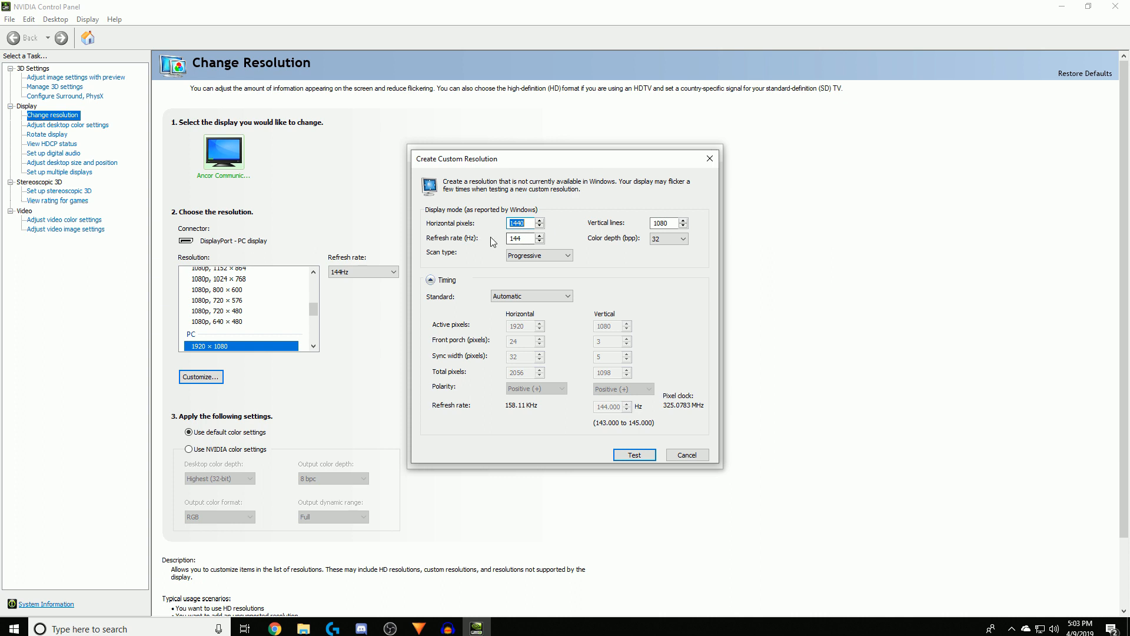
{"action": "left_click", "coordinate": [521, 238]}
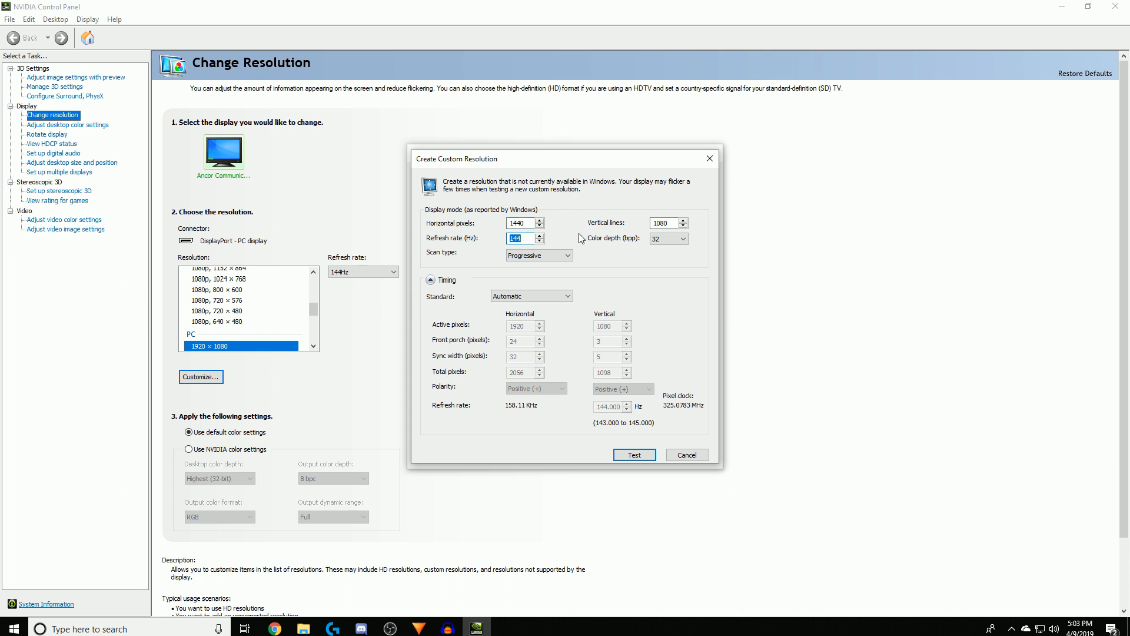
{"action": "mouse_move", "coordinate": [580, 238]}
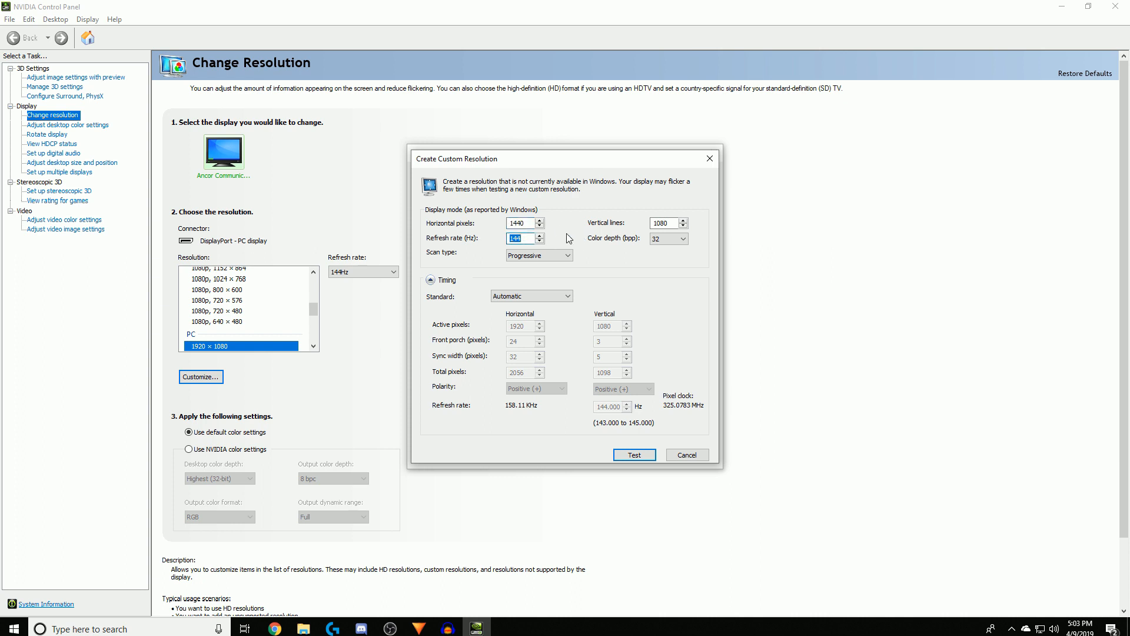
{"action": "mouse_move", "coordinate": [602, 205]}
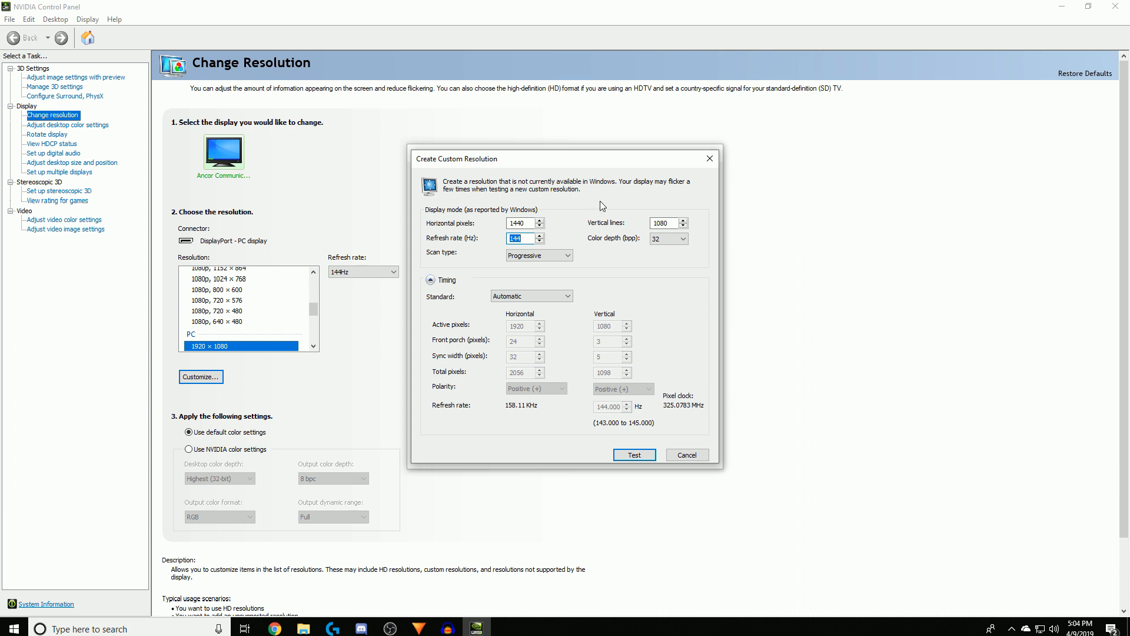
{"action": "mouse_move", "coordinate": [582, 235]}
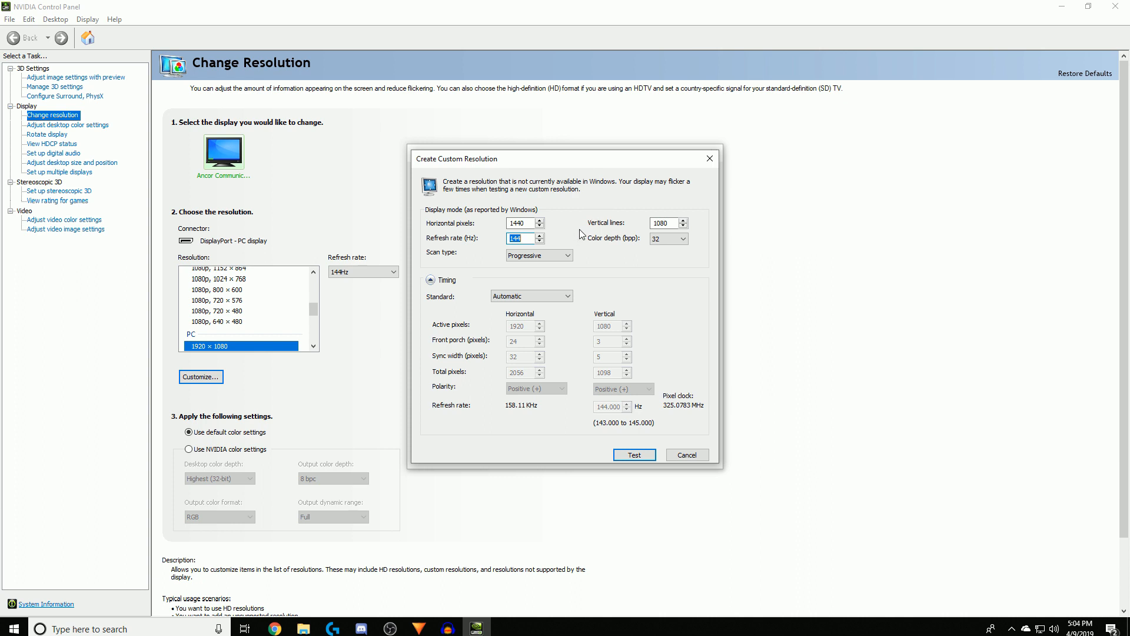
{"action": "mouse_move", "coordinate": [557, 241]}
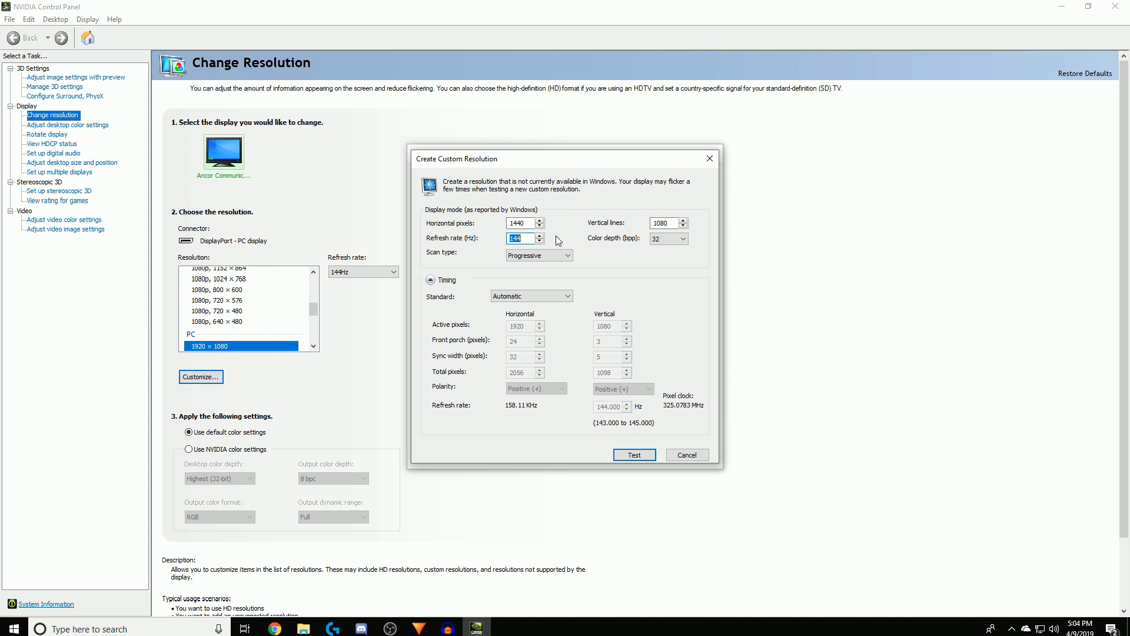
{"action": "mouse_move", "coordinate": [589, 252]}
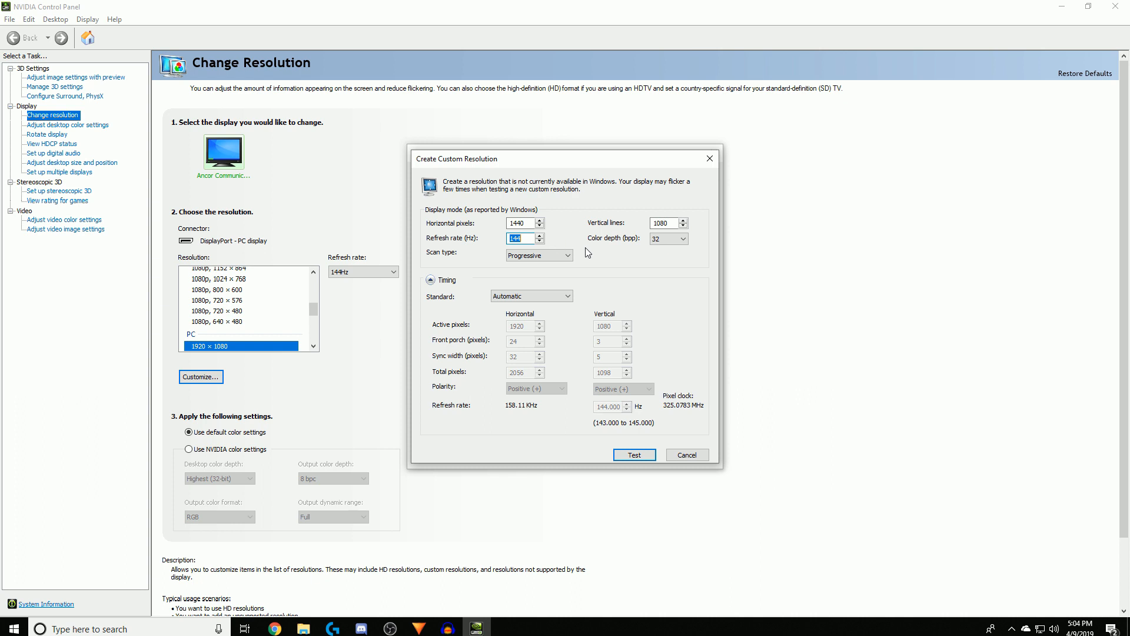
{"action": "mouse_move", "coordinate": [649, 291]}
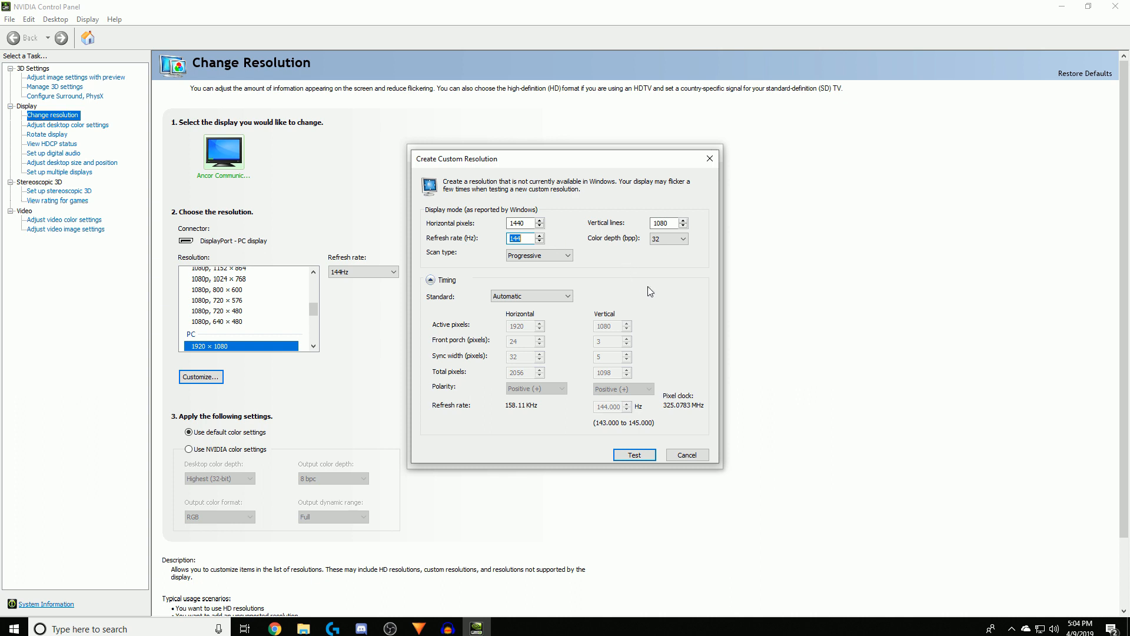
{"action": "mouse_move", "coordinate": [576, 296]}
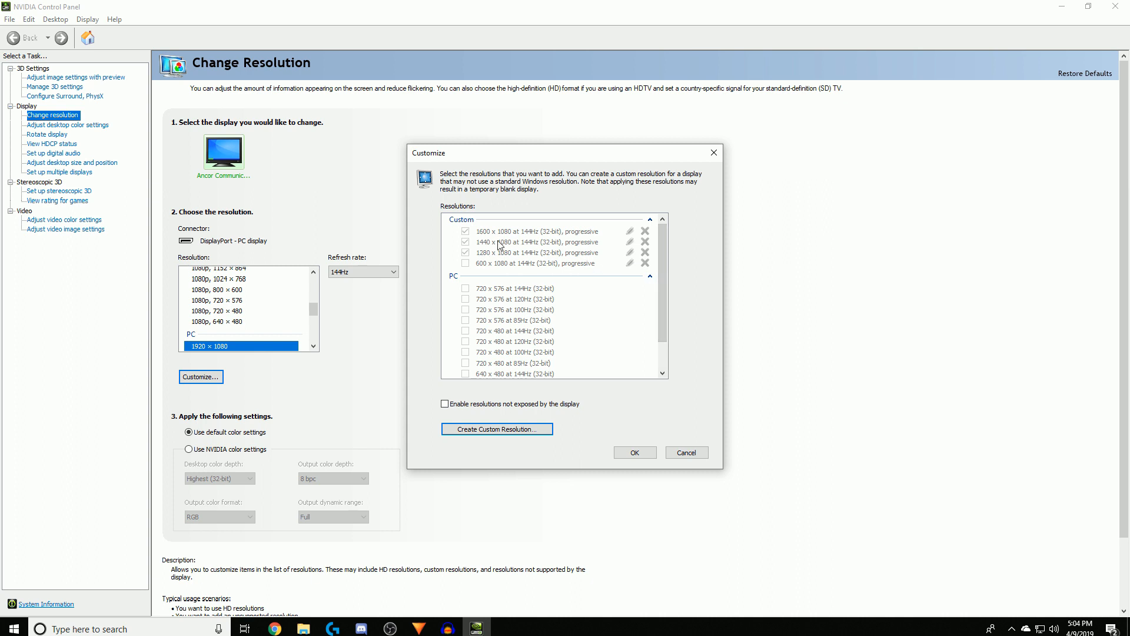
{"action": "mouse_move", "coordinate": [535, 246]}
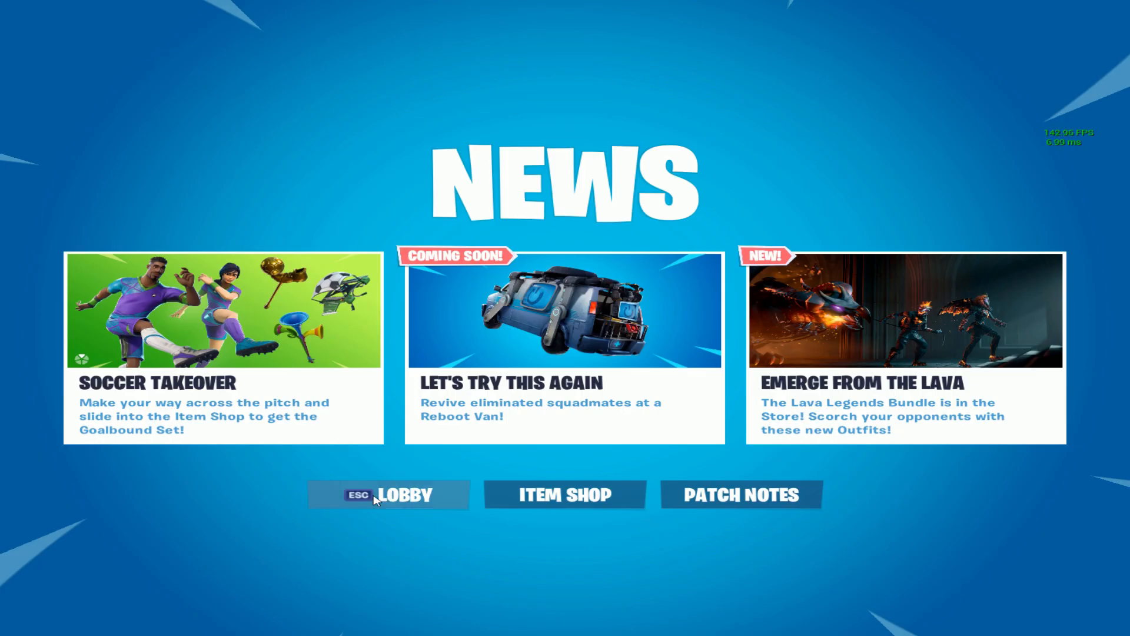
Leave the news screen for the lobby and bring up the game settings.
{"action": "left_click", "coordinate": [387, 494]}
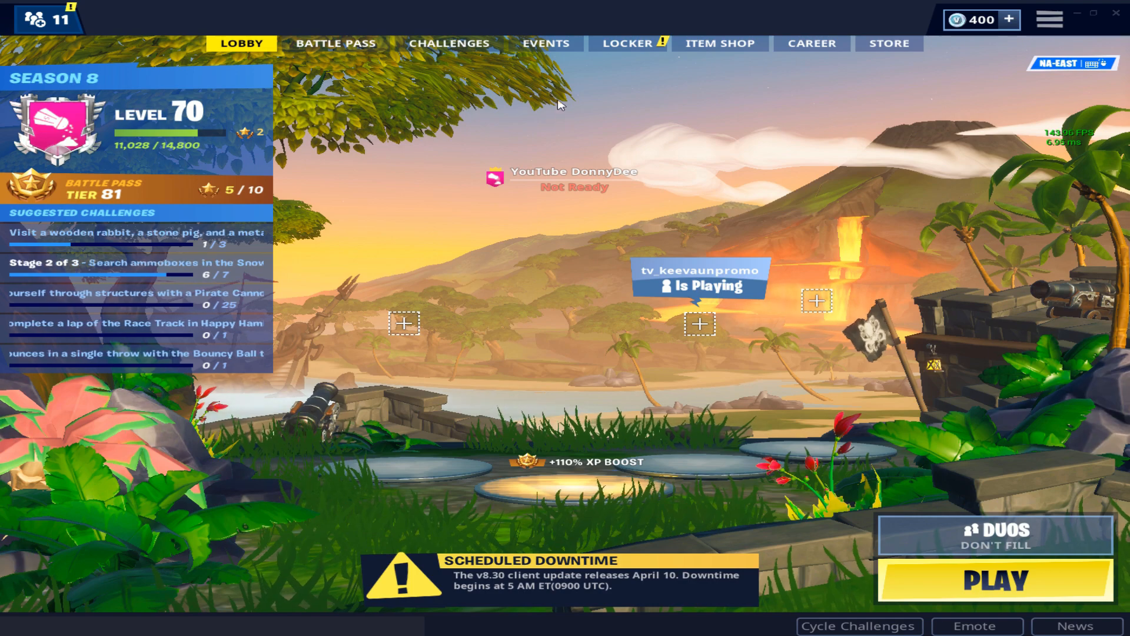
{"action": "left_click", "coordinate": [1049, 20]}
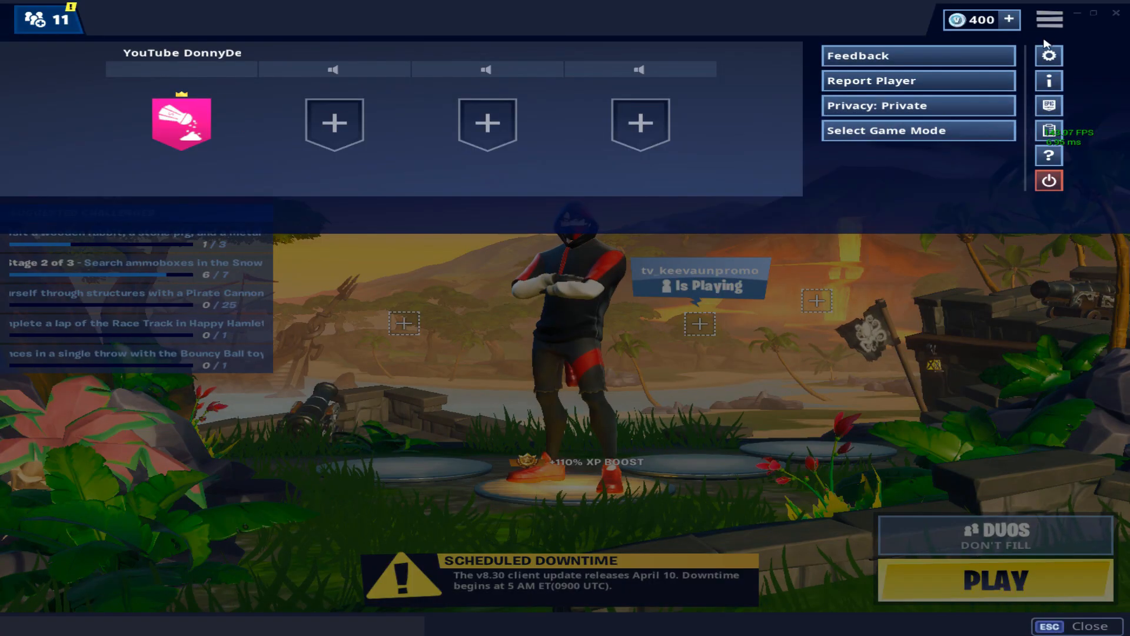
{"action": "left_click", "coordinate": [1049, 55]}
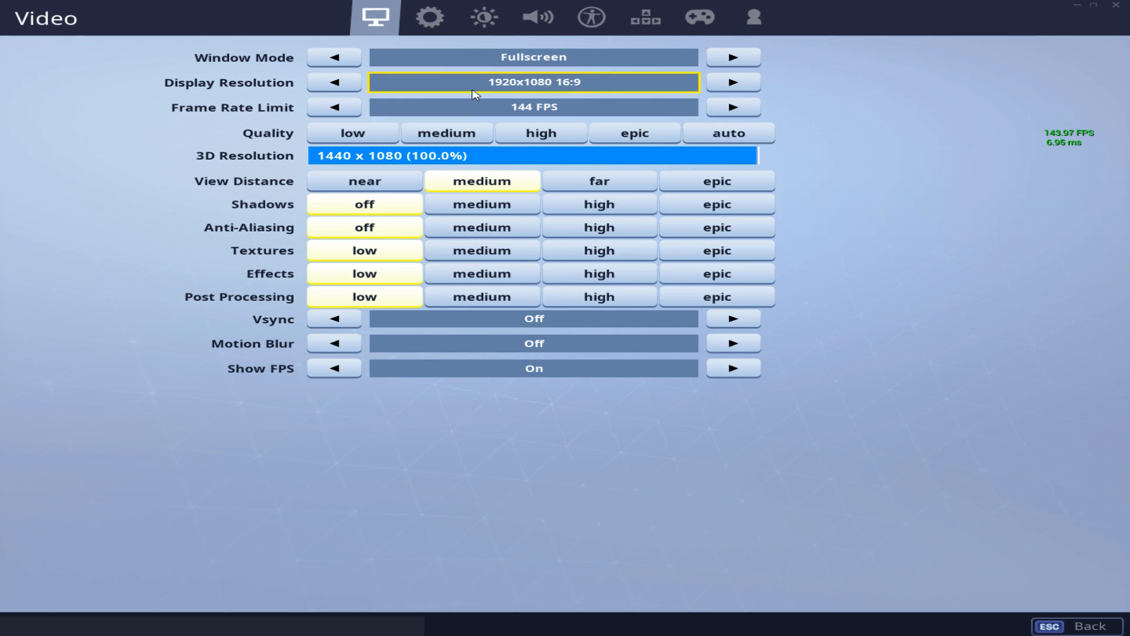
{"action": "mouse_move", "coordinate": [543, 88]}
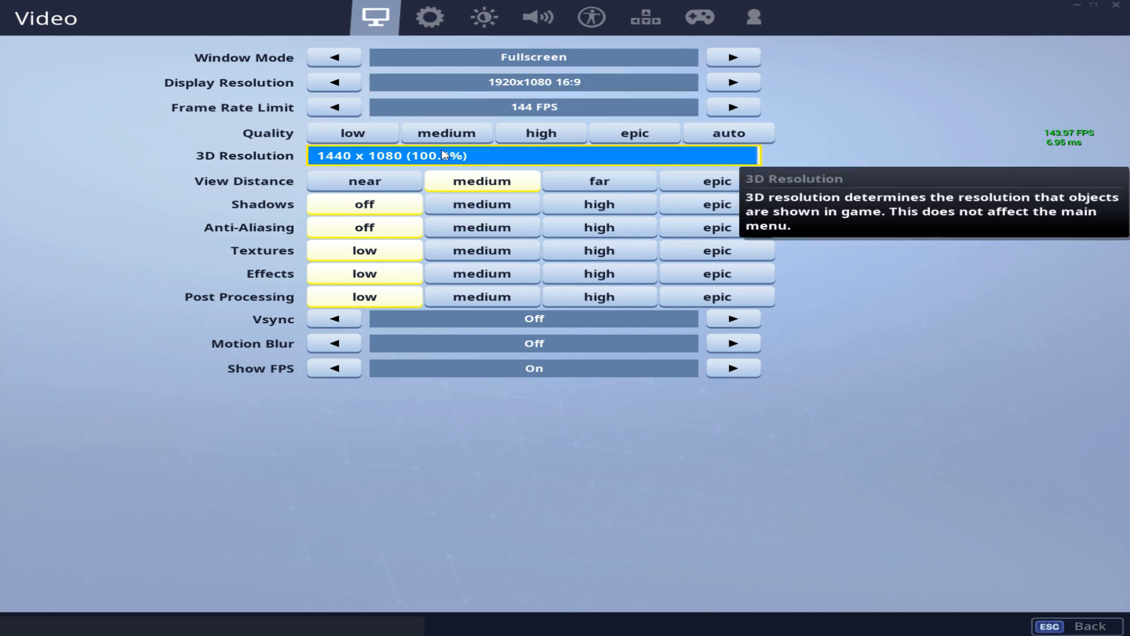
{"action": "mouse_move", "coordinate": [690, 161]}
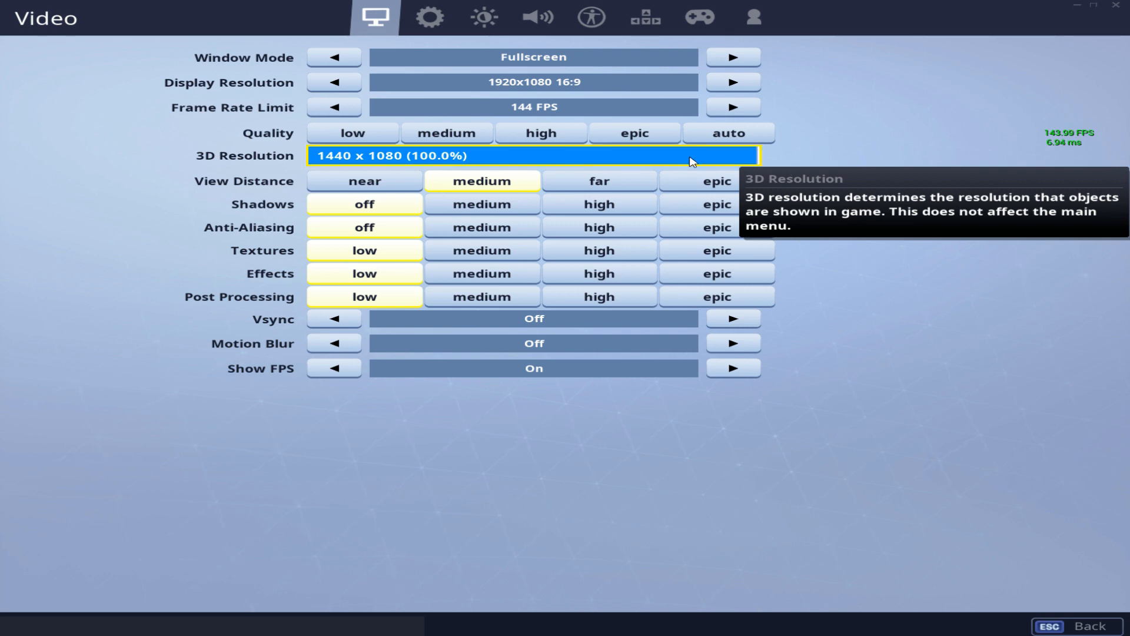
{"action": "mouse_move", "coordinate": [494, 94]}
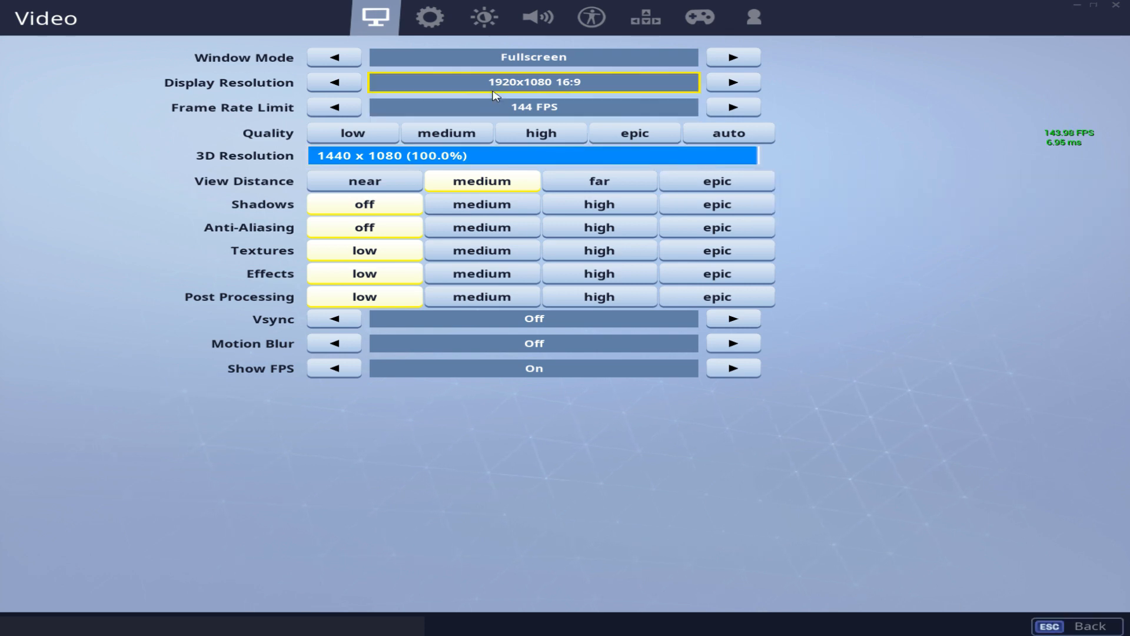